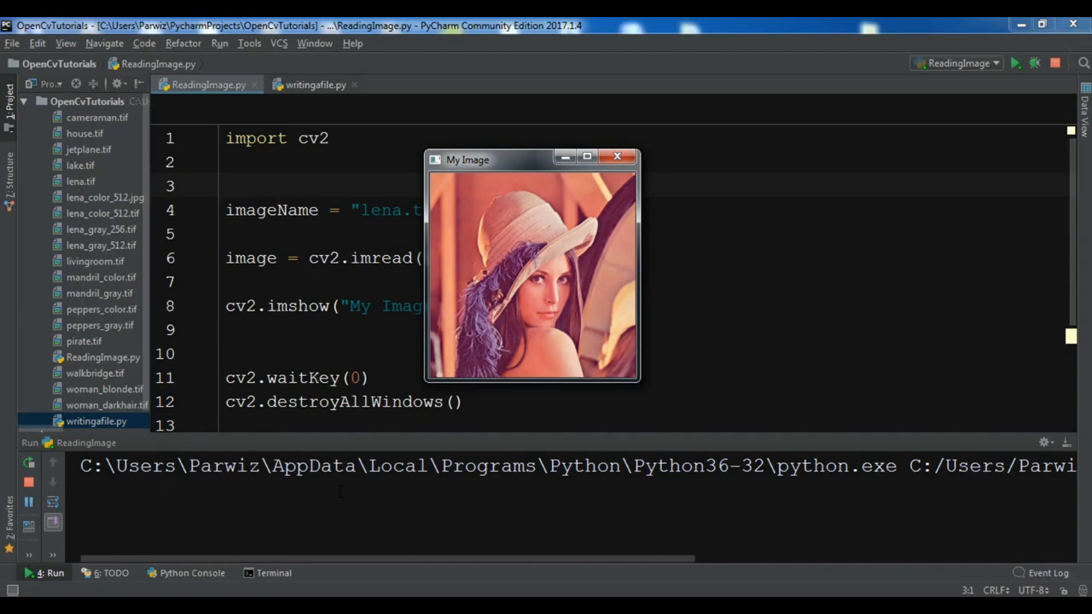
mouse_move(521, 102)
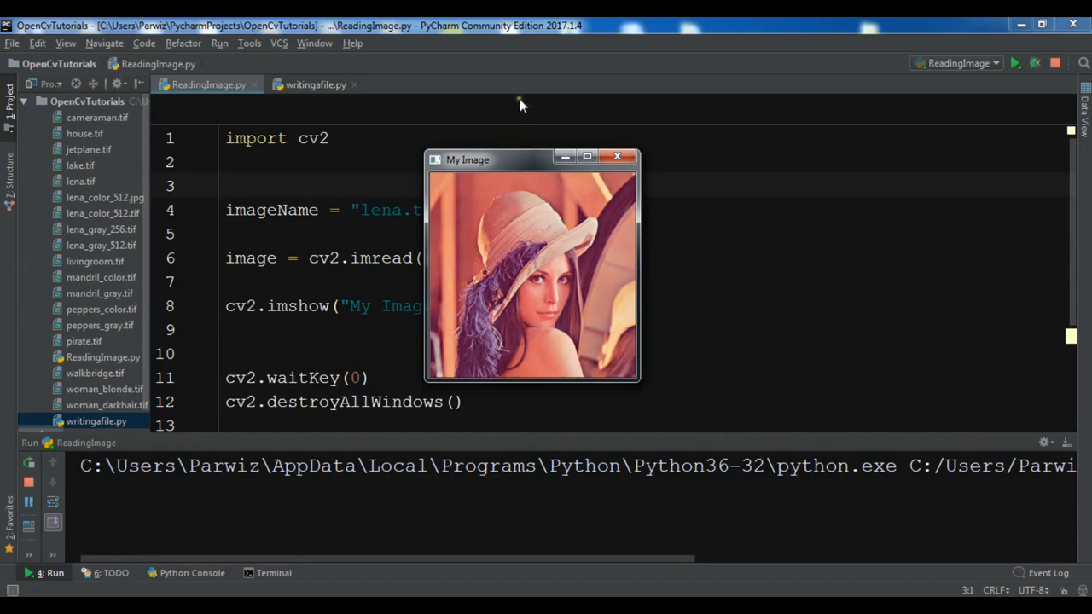
- Close the running Lena image window and start writingfile.py with import cv2
left_click_drag(467, 161, 417, 169)
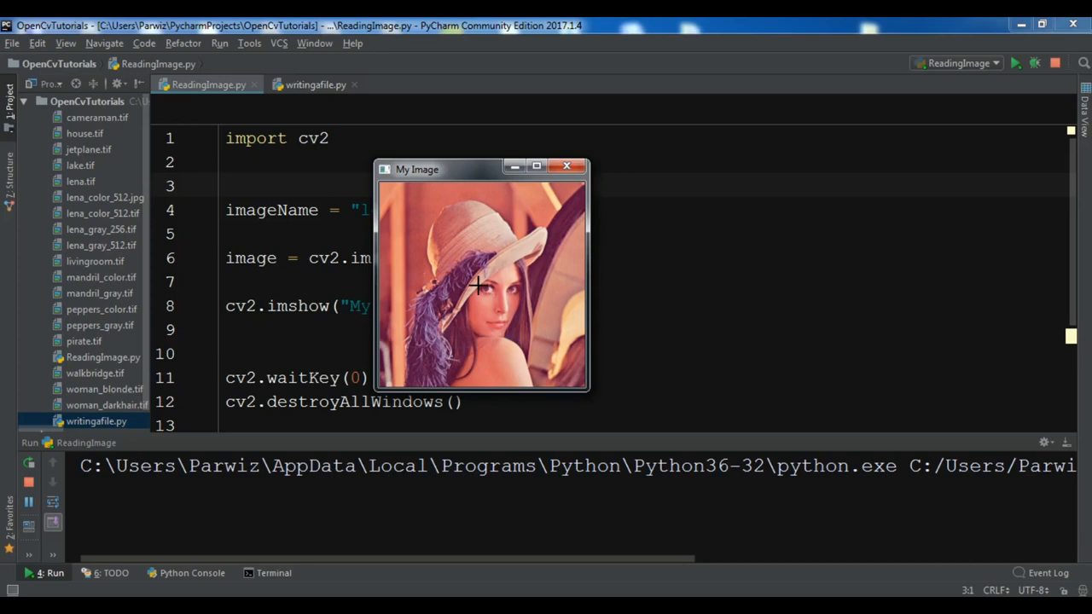
mouse_move(492, 260)
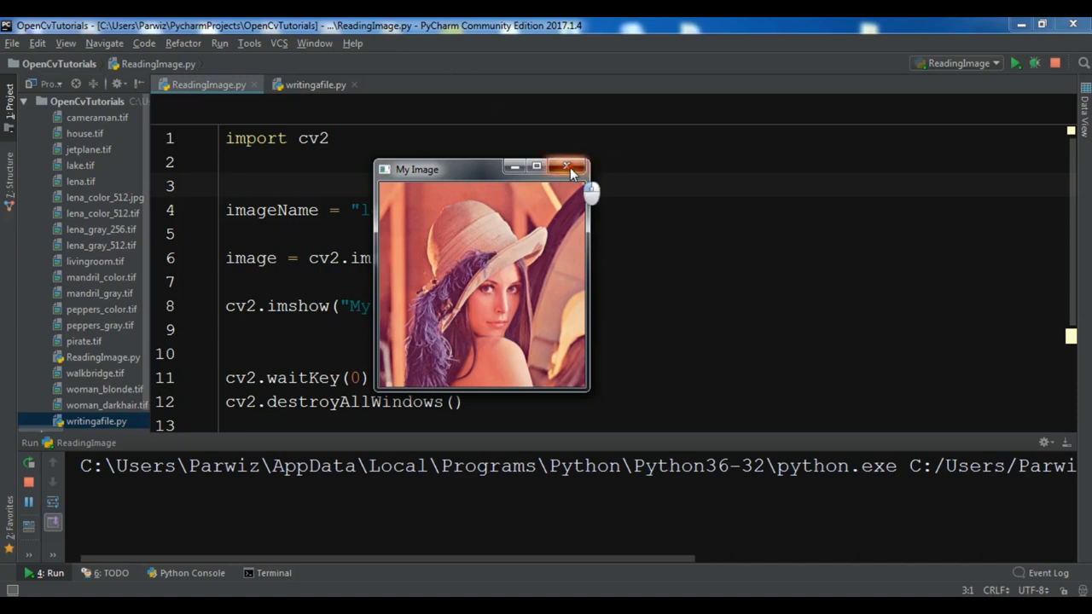
left_click(566, 167)
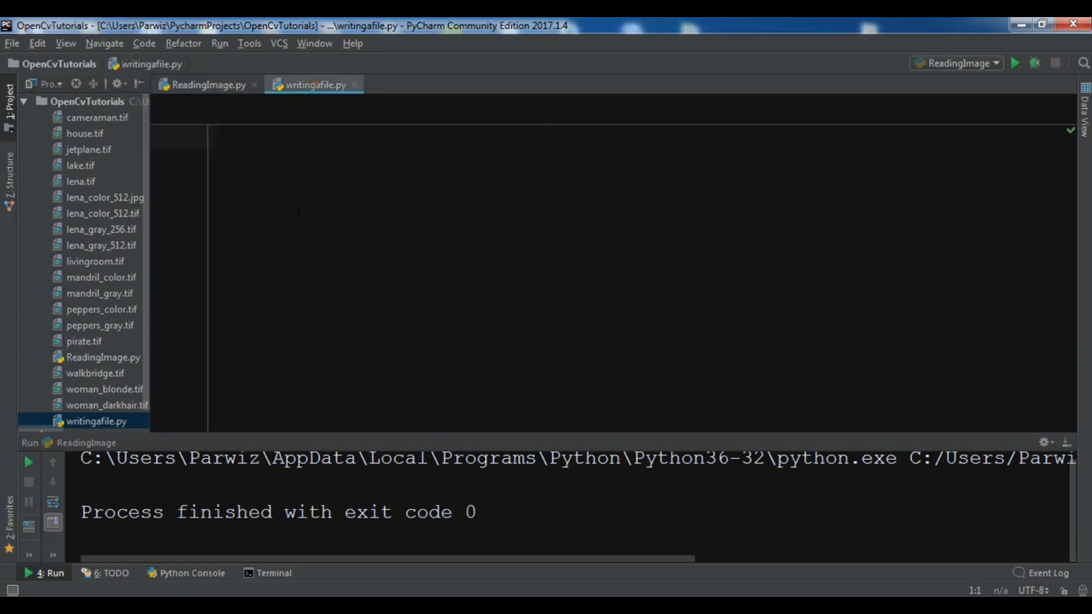
type("import cv2")
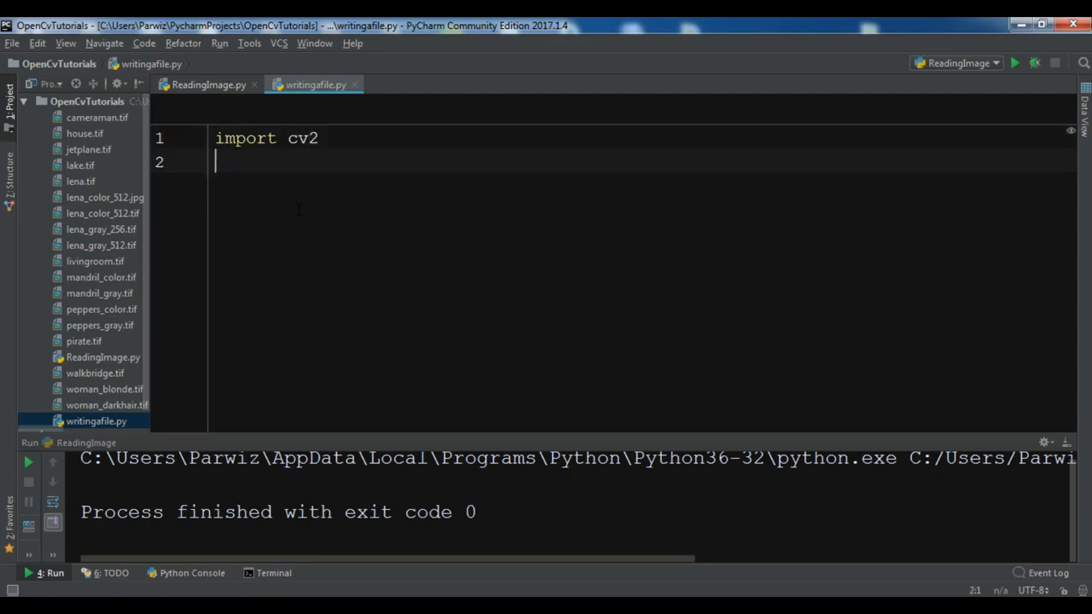
key("enter")
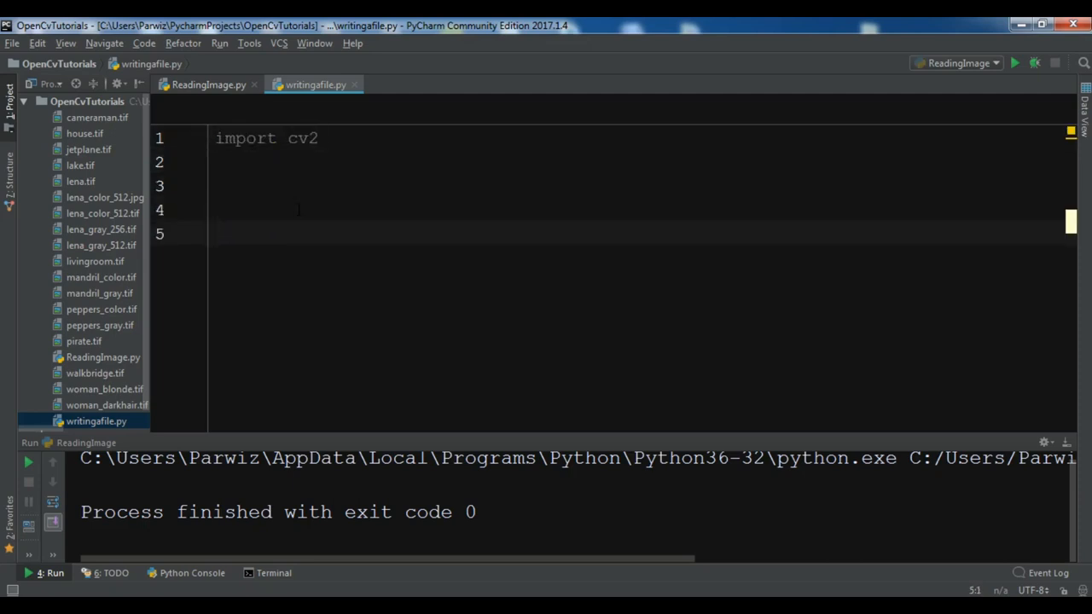
- Add img = cv2.imread("lena.tif") to load the image
type("img = c")
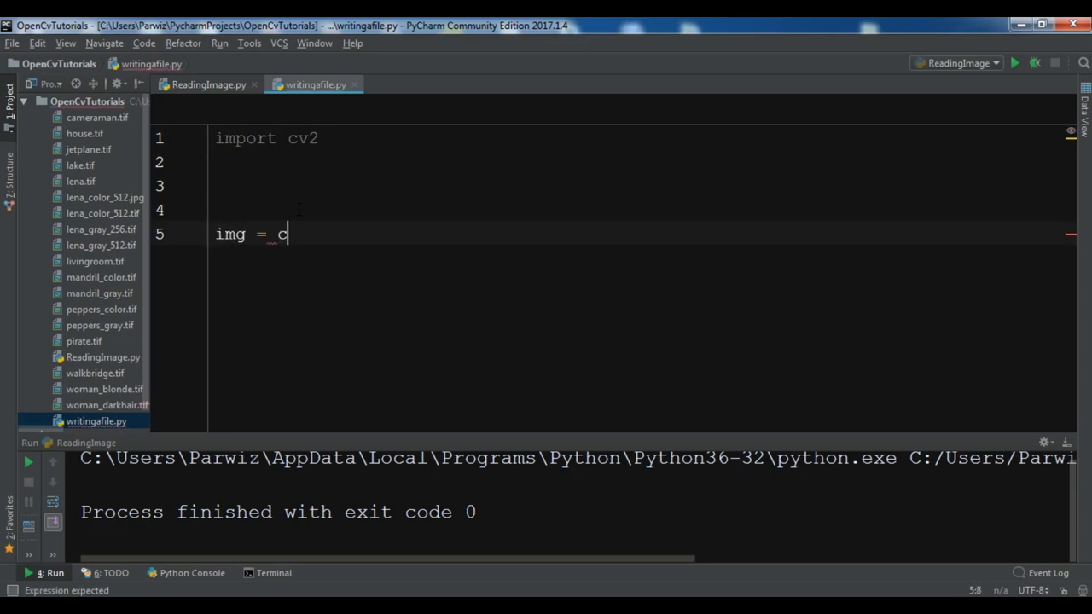
type("v2.imread(")
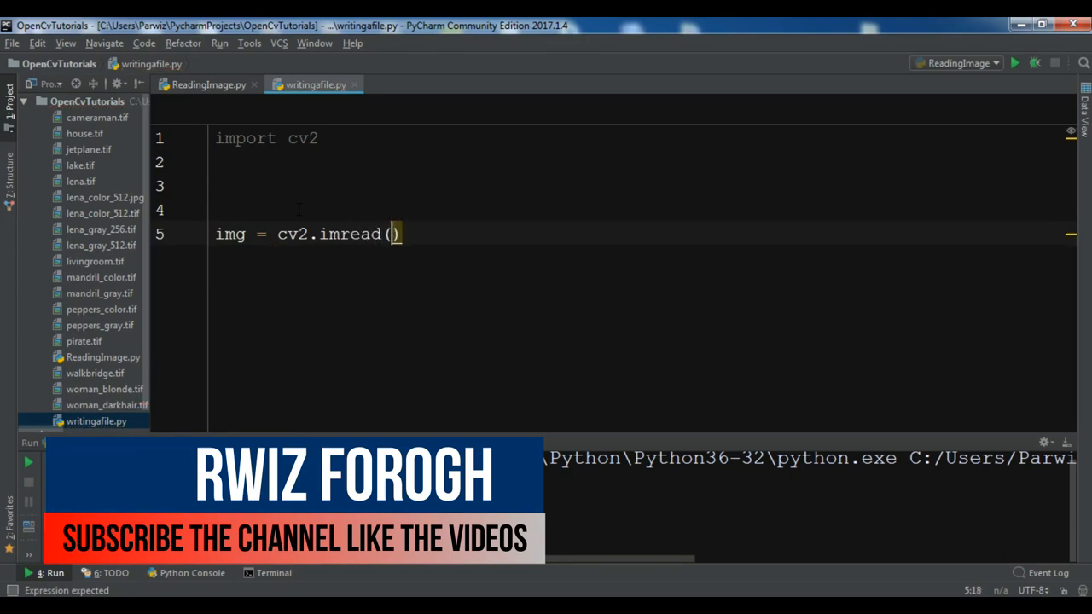
type("\"\"")
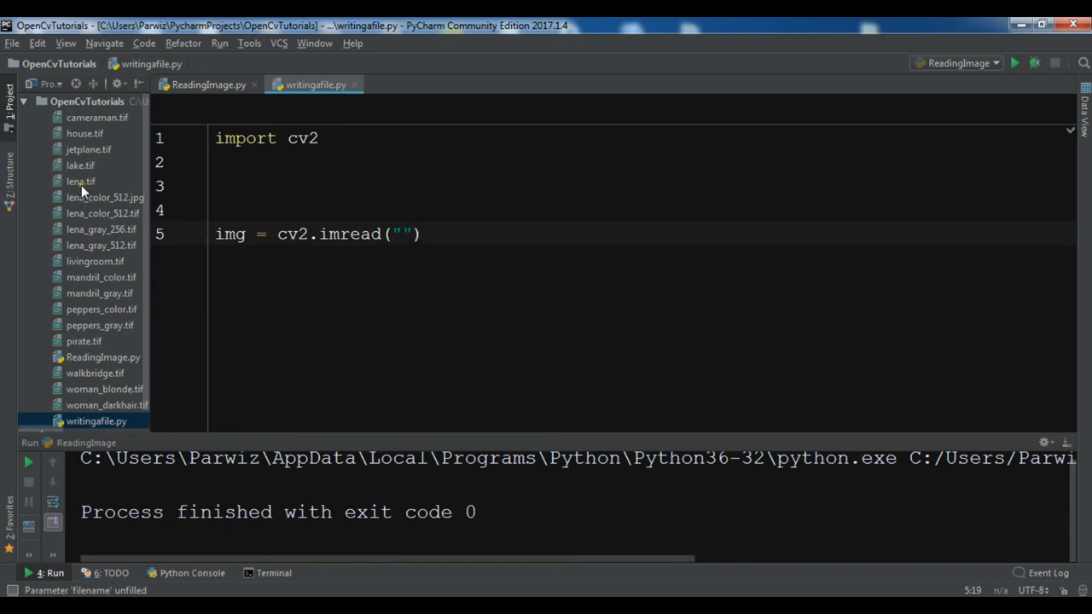
left_click(400, 234)
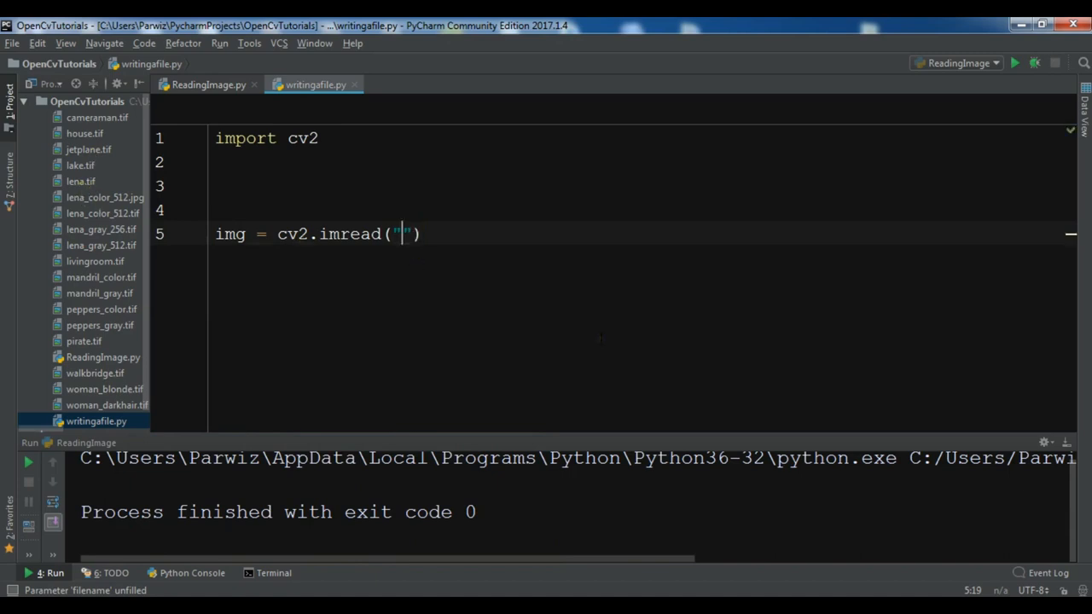
type("lena.tif")
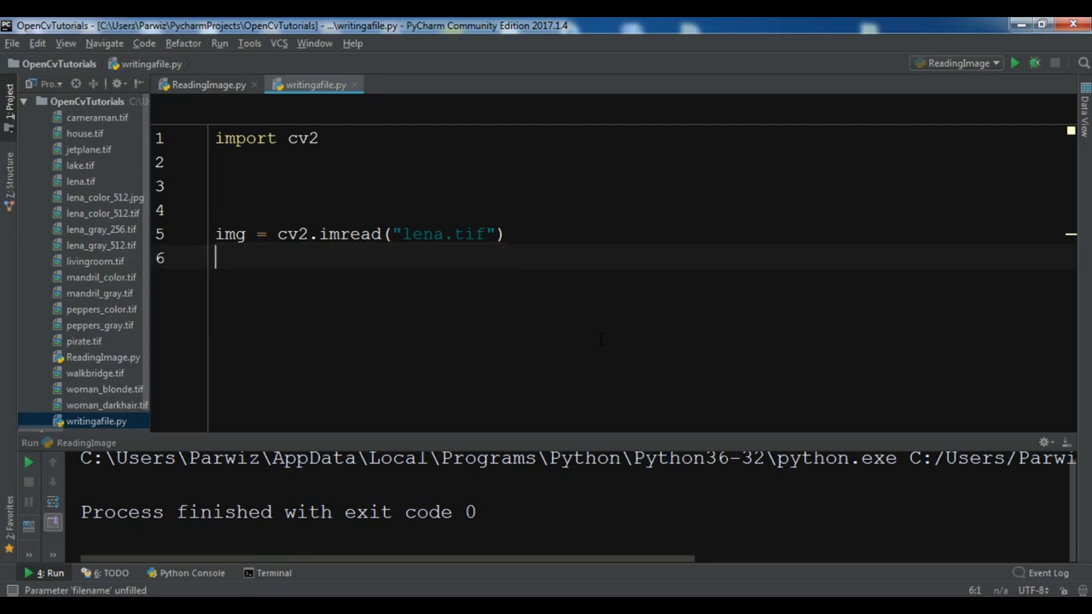
- Add cv2.imshow("Lena Image", img) to display it
type("cv2.imshow(")
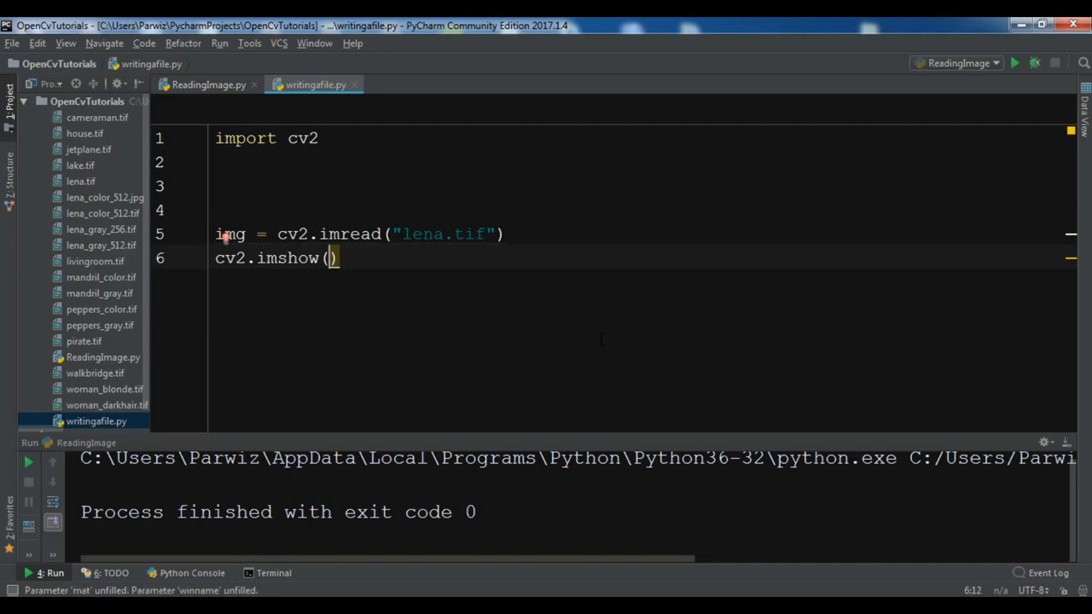
type("\"Im")
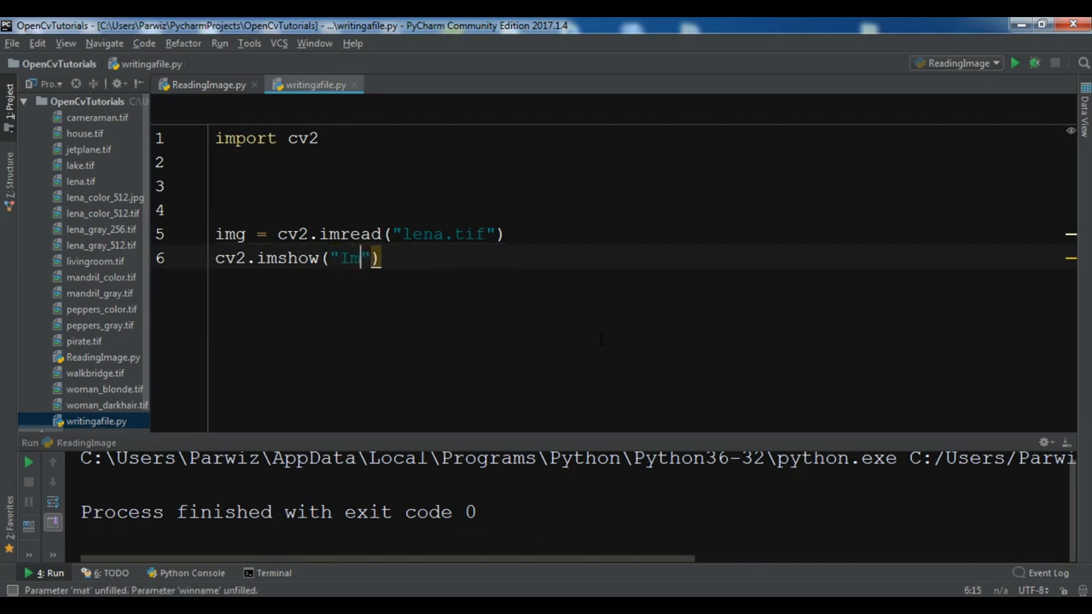
type("ena")
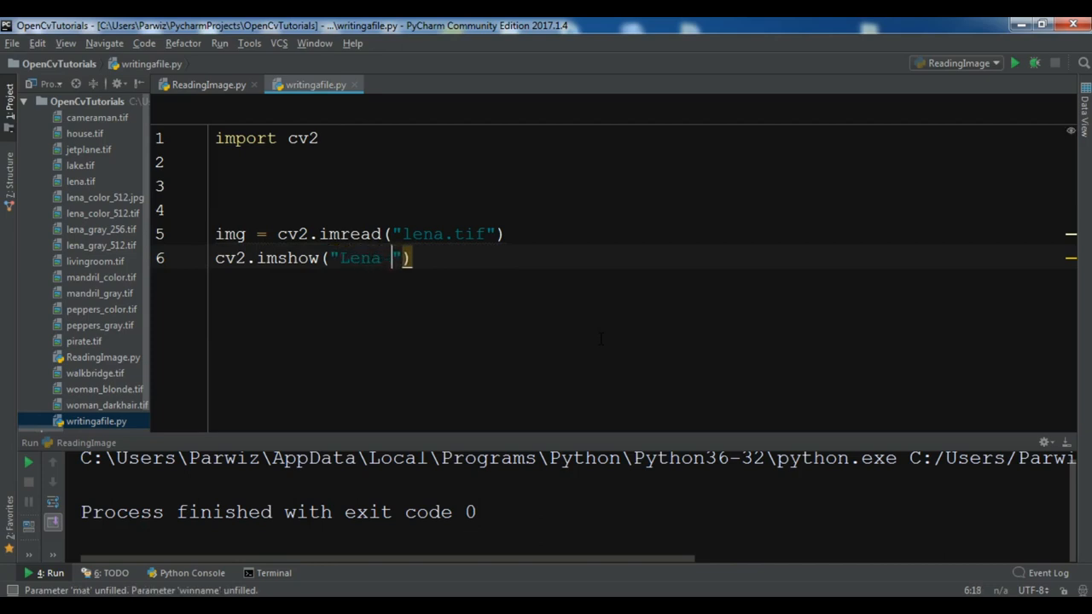
type("Image\",")
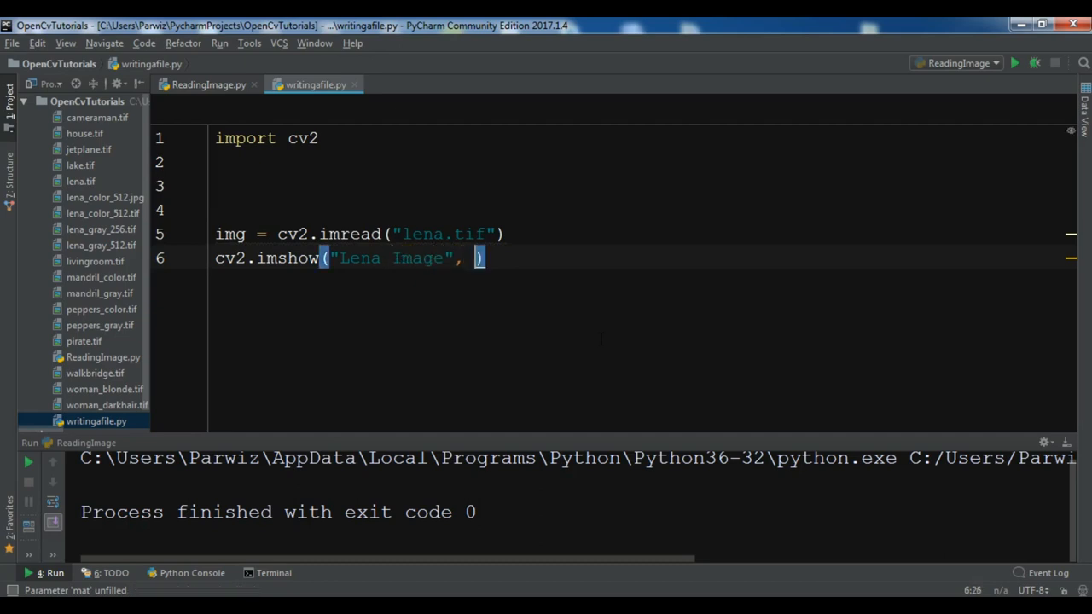
type("img")
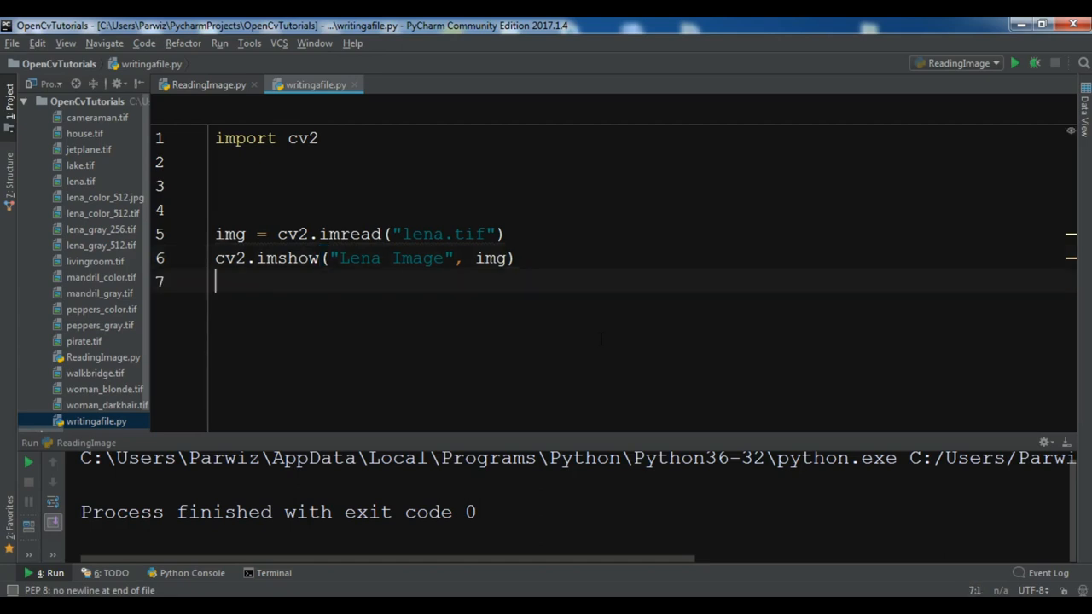
- Add k = cv2.waitKey(0) to capture the pressed key
key("enter")
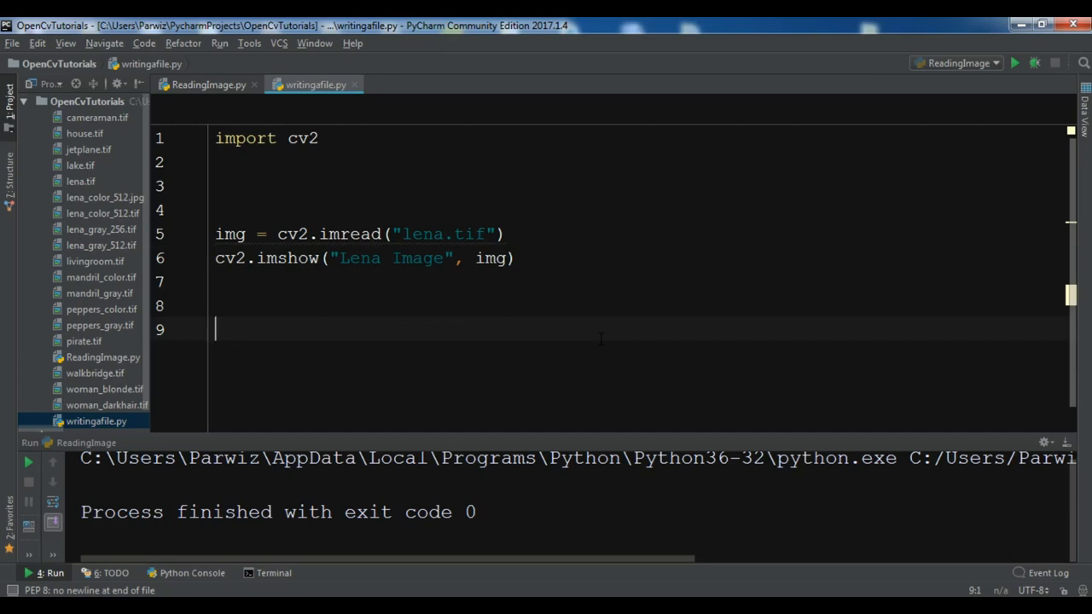
type("k =")
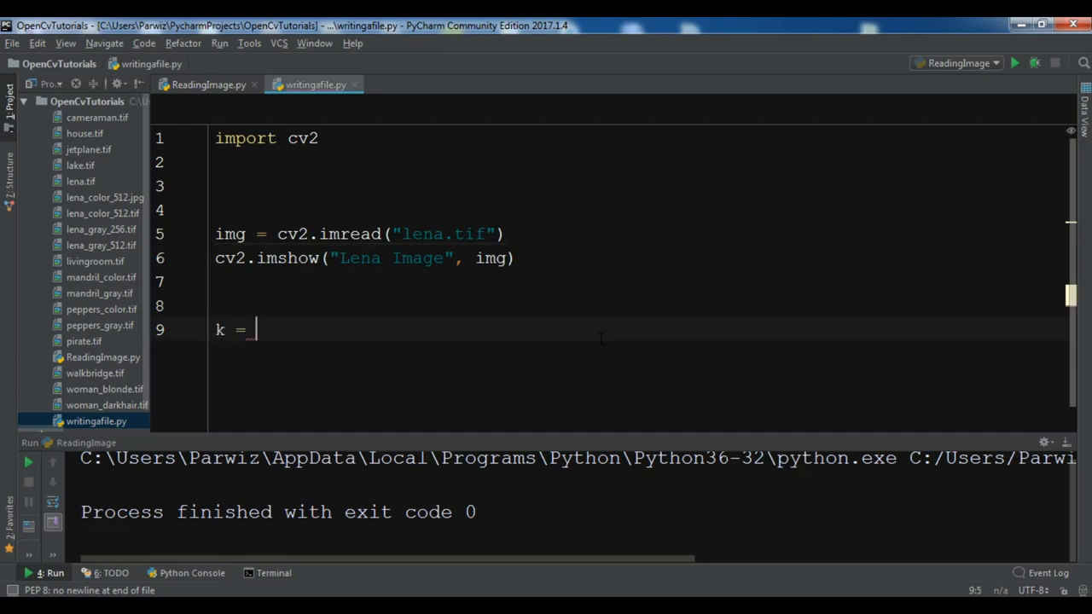
type("cv2.")
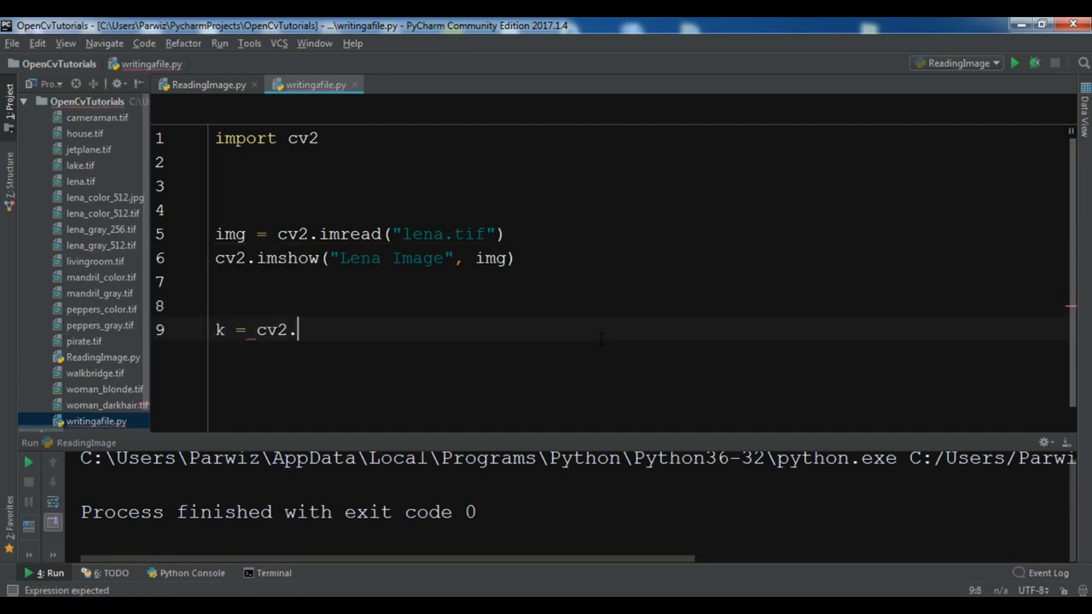
type("waitKey(")
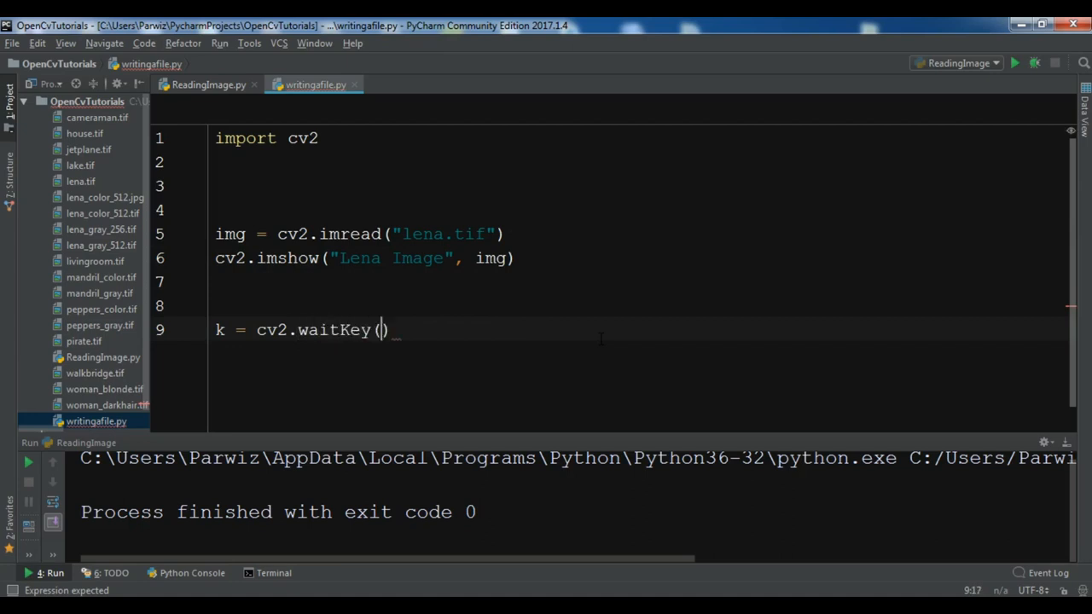
type("0")
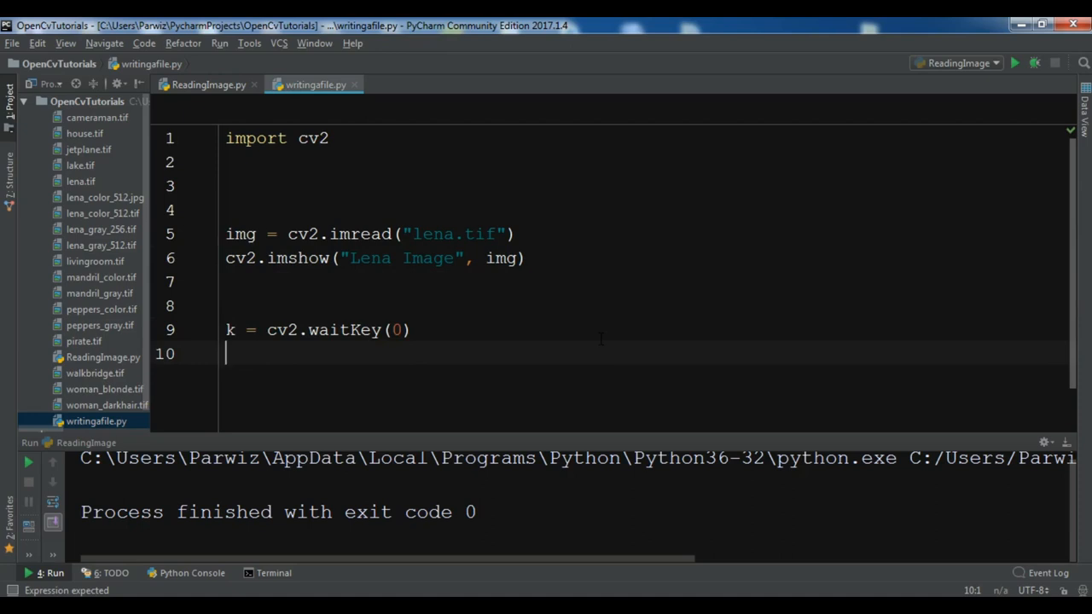
- Add the if k == 27 branch calling cv2.destroyAllWindows() for Esc
key("Return")
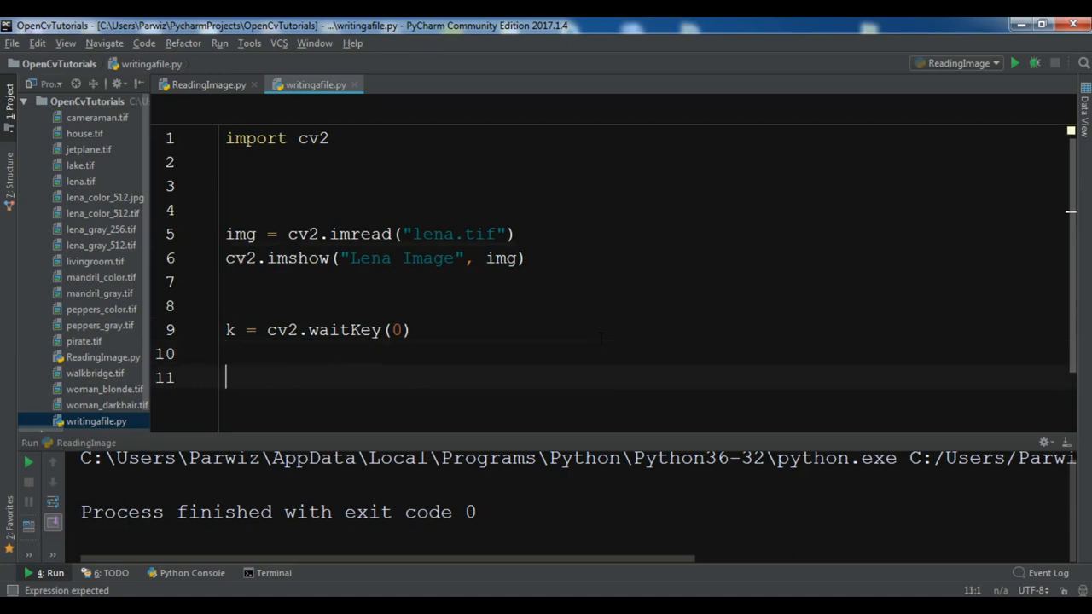
type("if k")
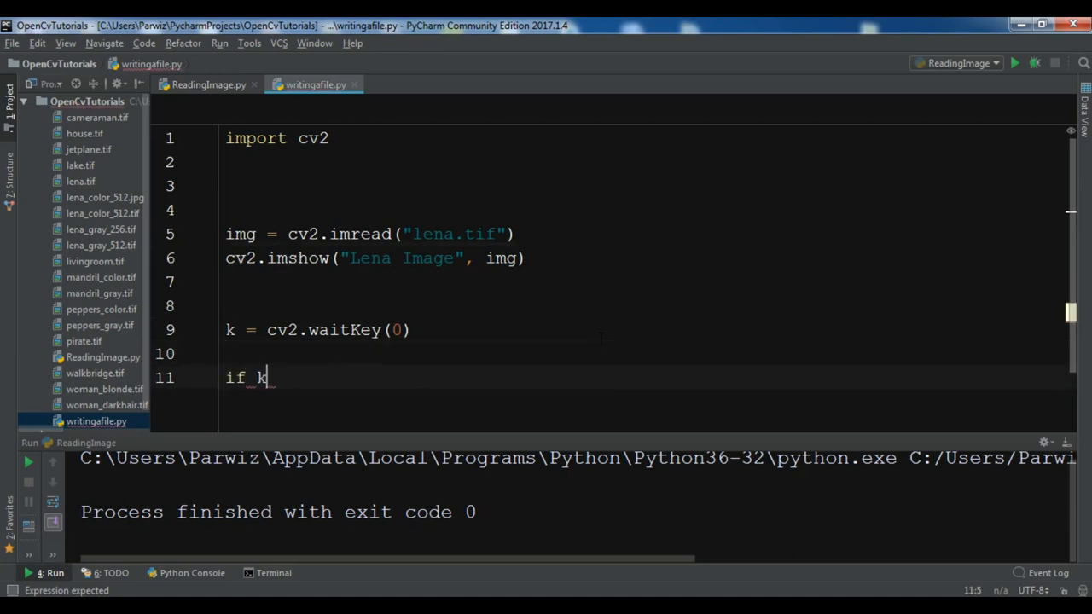
type("== 27")
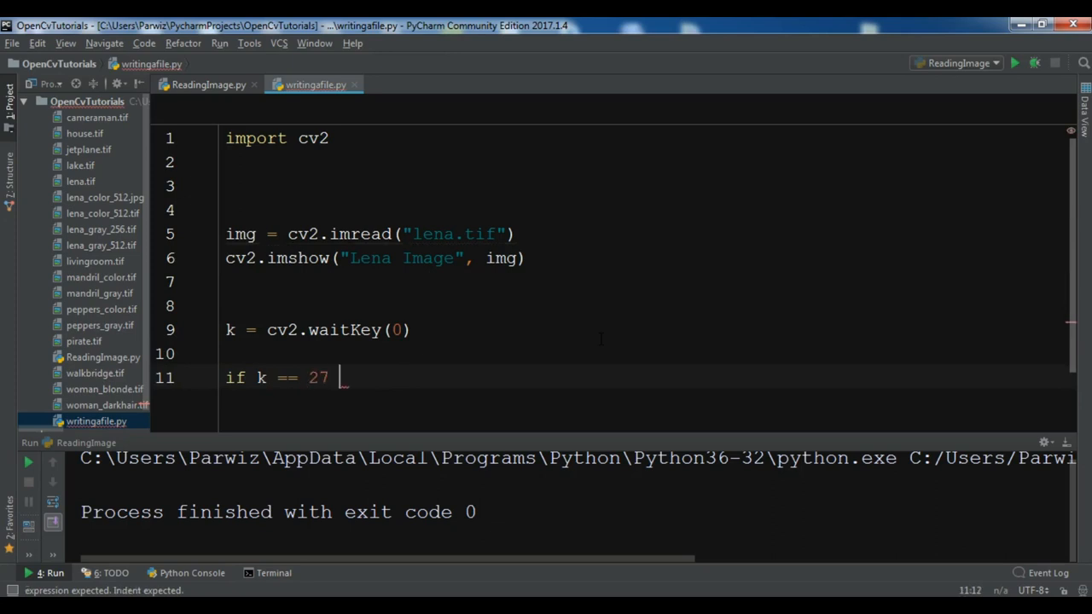
key("BackSpace")
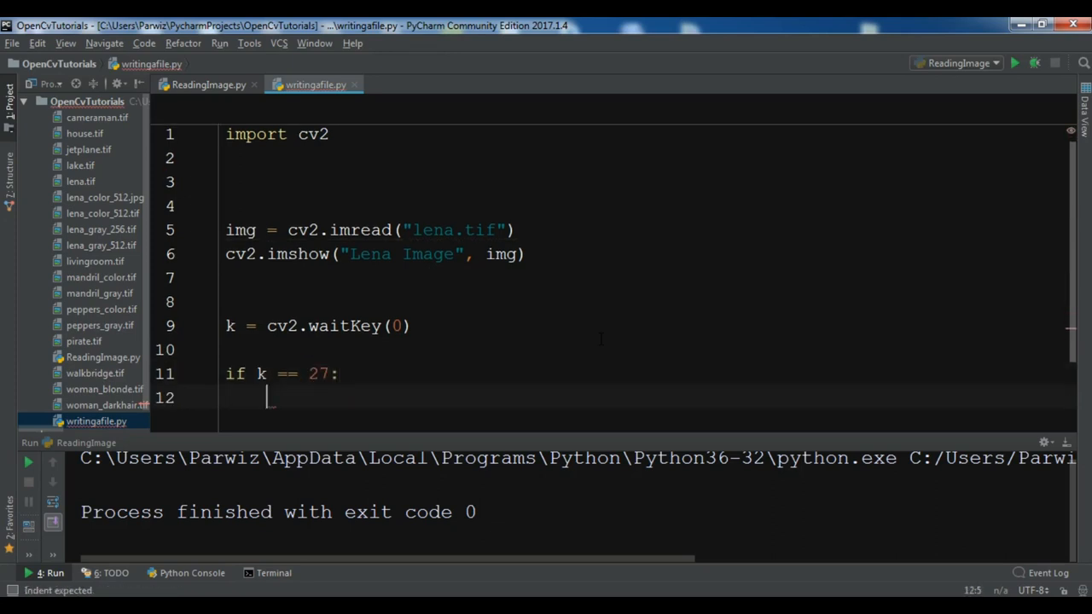
mouse_move(495, 316)
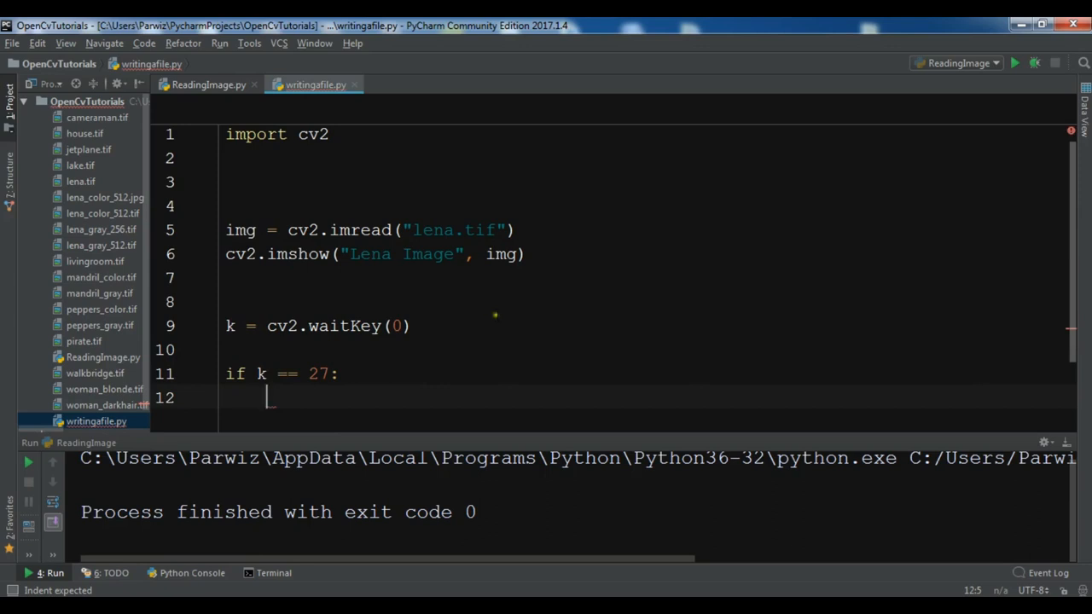
type("cv2")
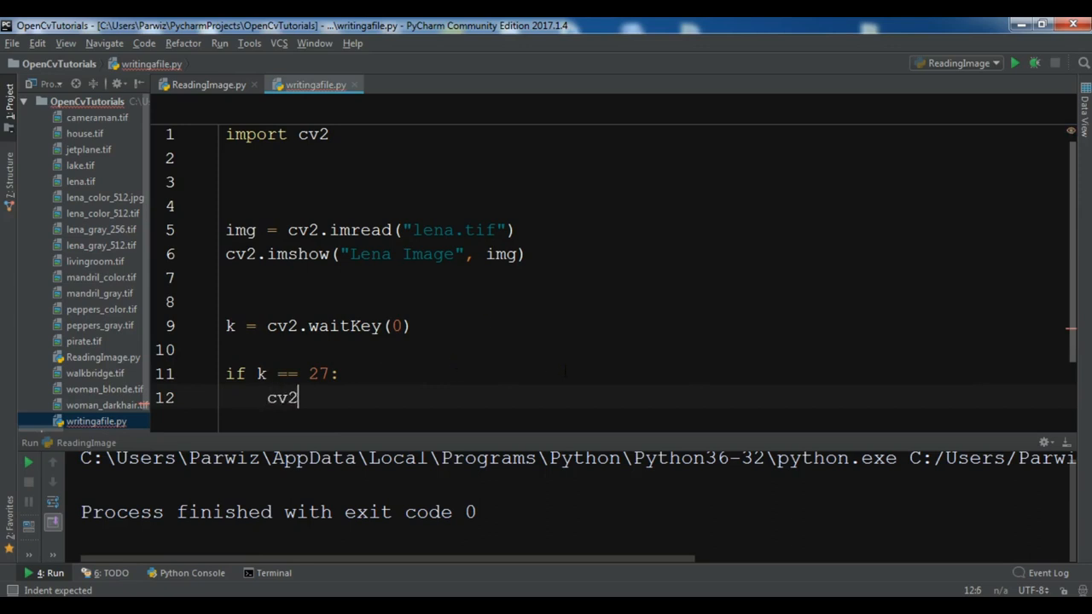
type(".destry")
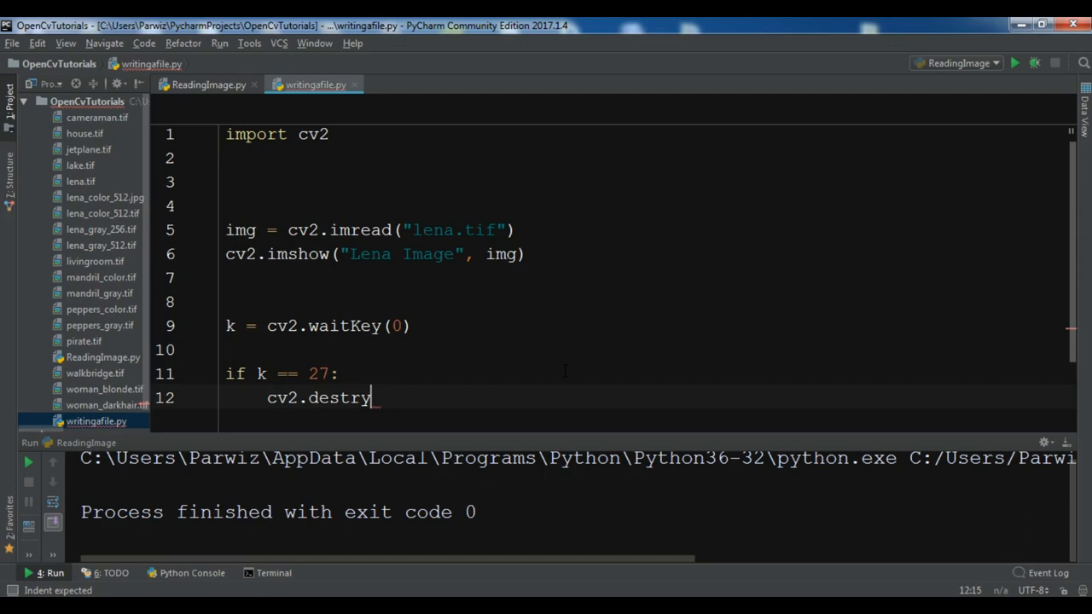
key("BackSpace")
type("oyAllwind")
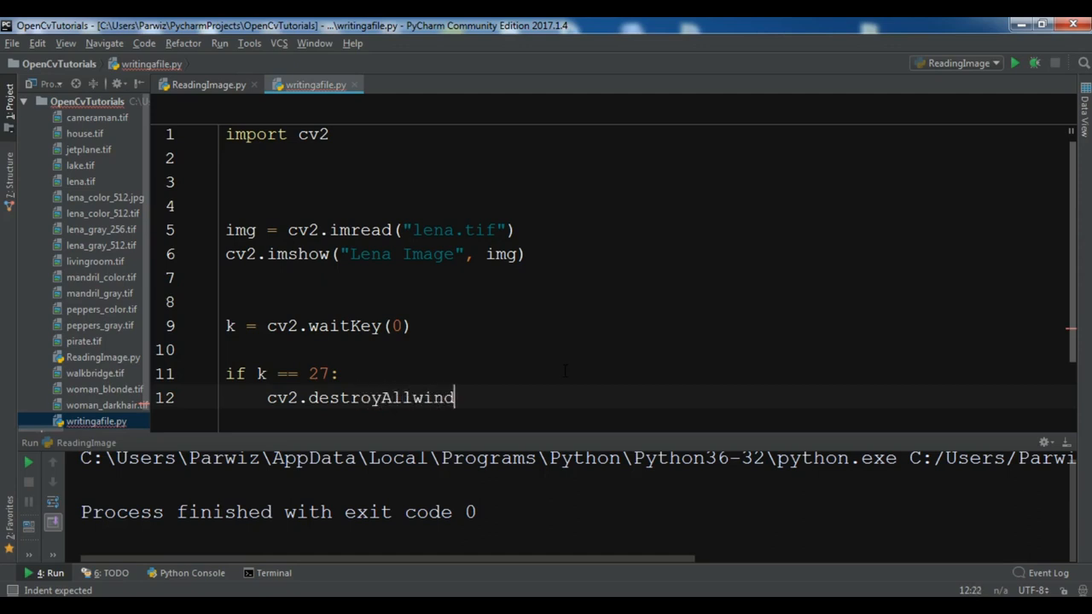
key("BackSpace")
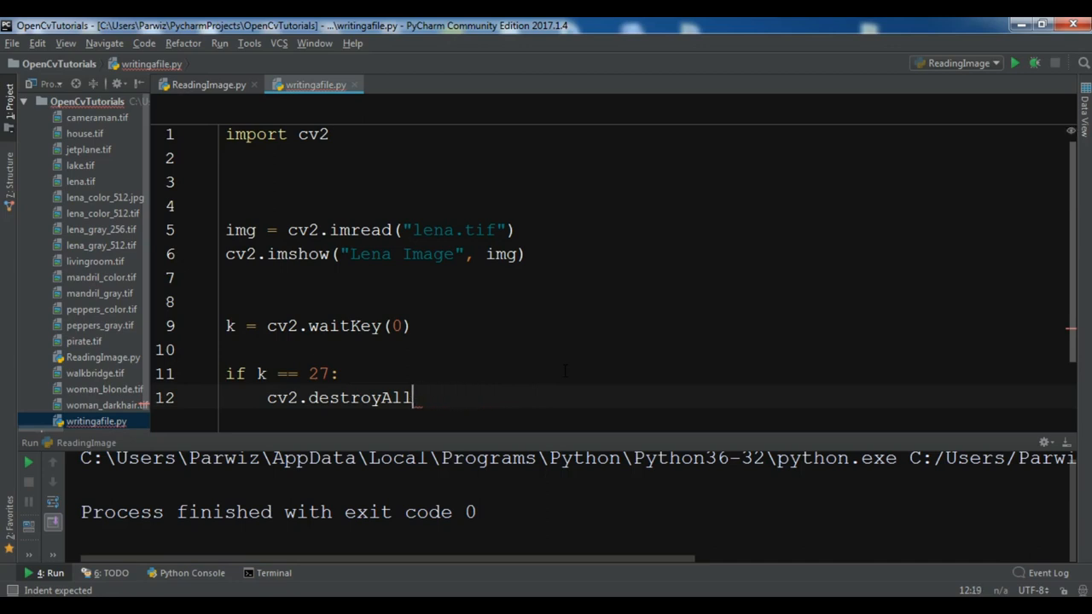
type("Windows()")
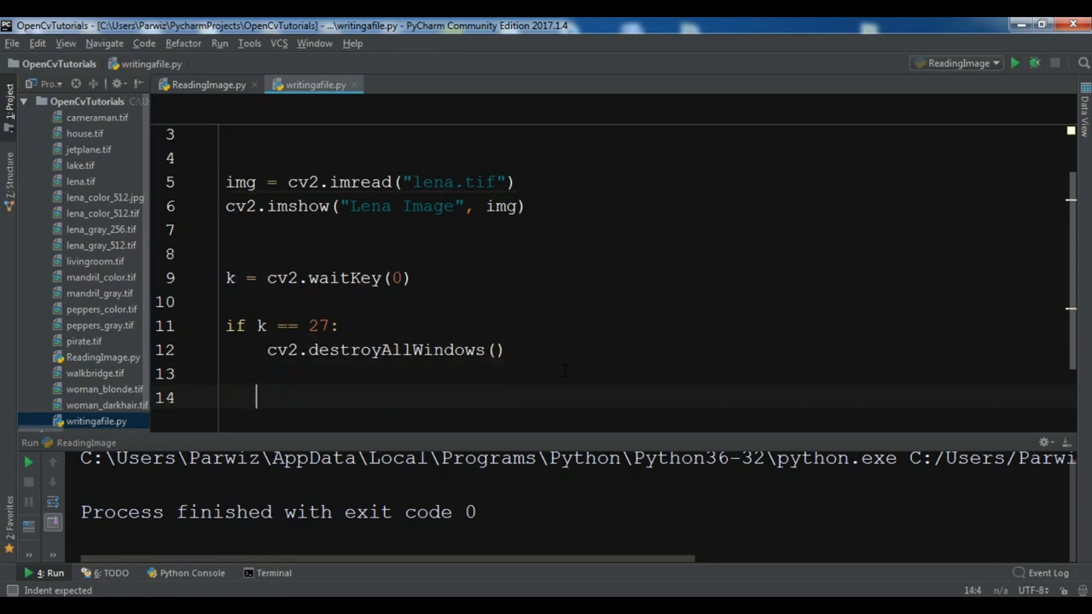
- Add the elif k == ord('s') branch header for the save key
type("el")
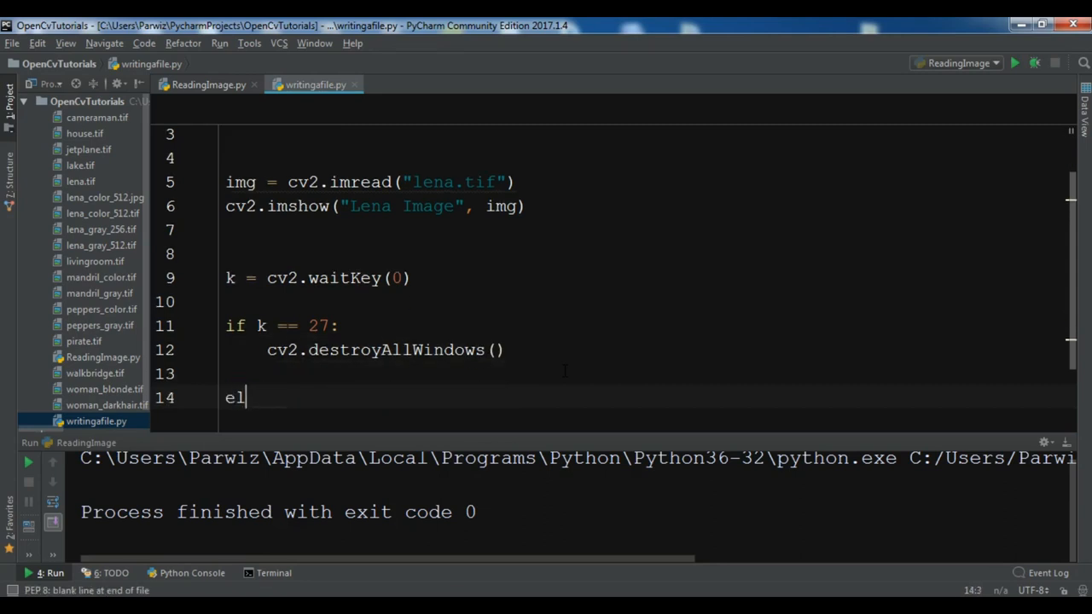
type("if k ==")
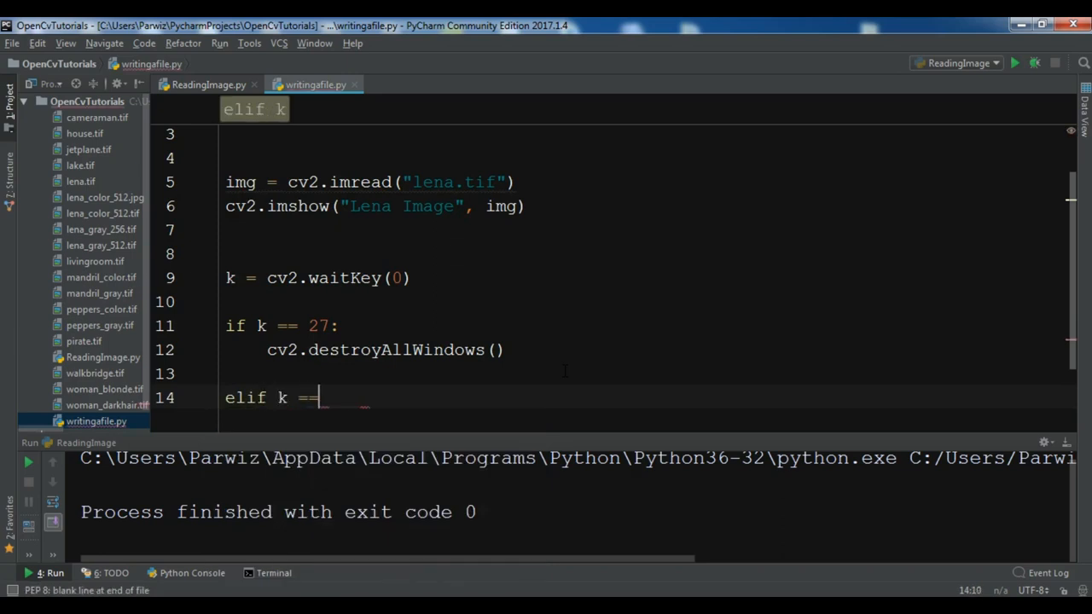
type("()")
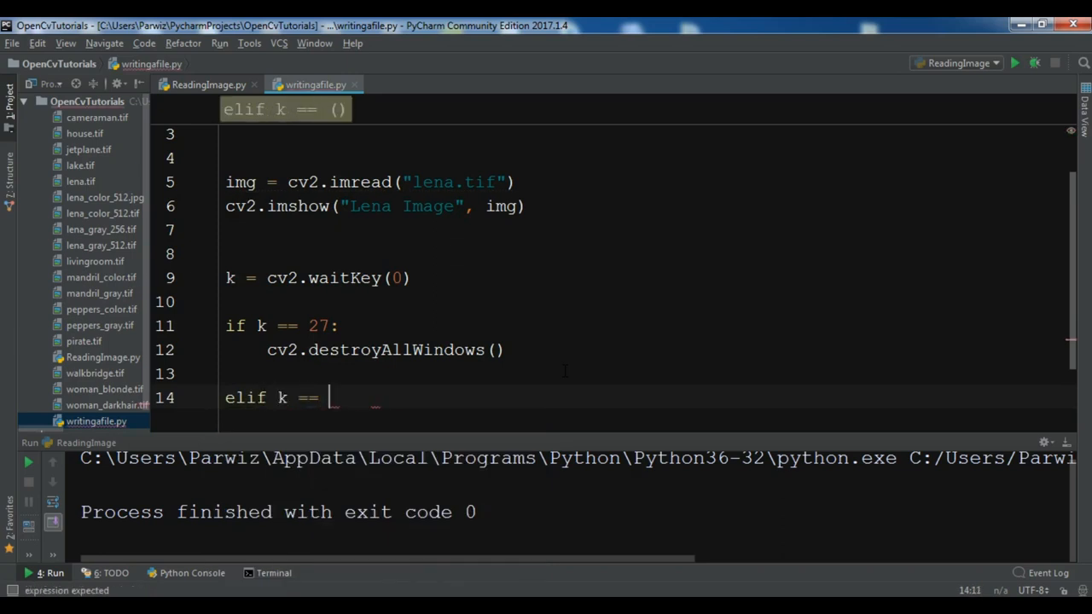
type("ord(")
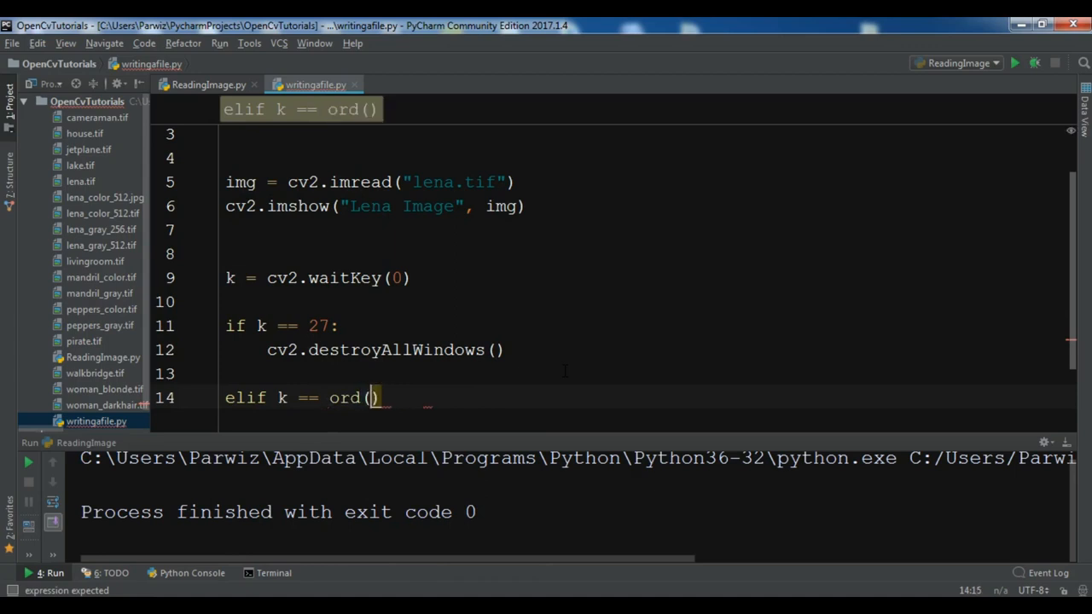
type("'")
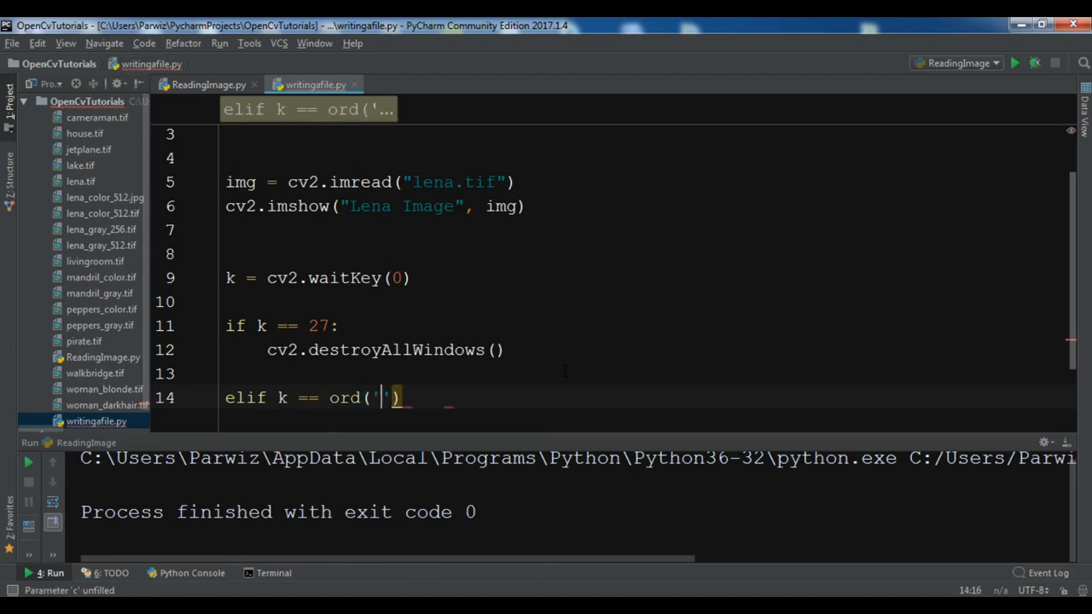
type("s")
type("c")
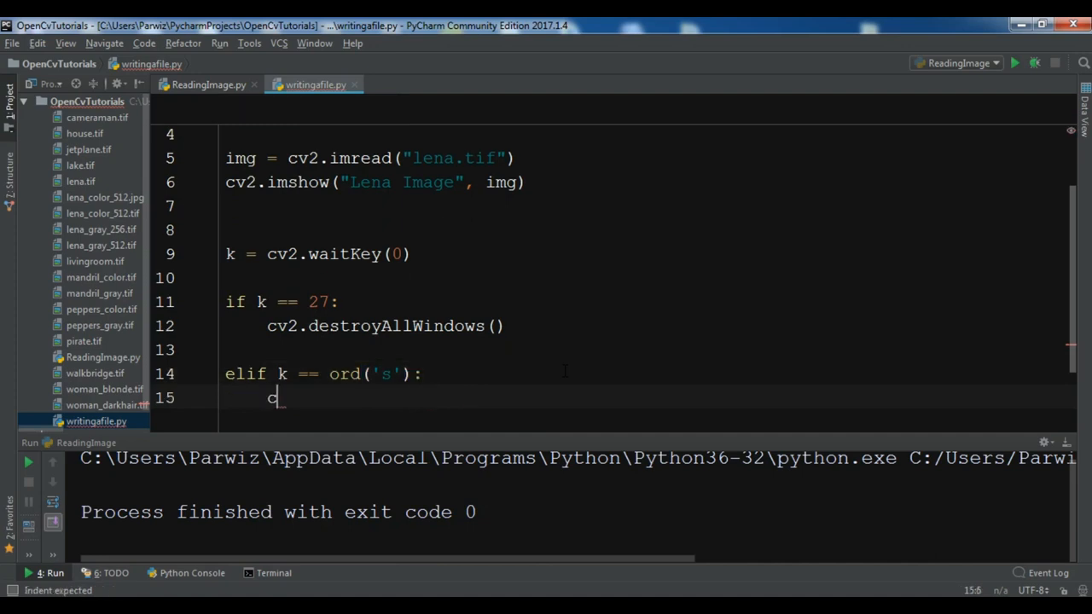
- Inside it, call cv2.write('JPGNewImage.jpg', img) to save the image
type("v2.write(")
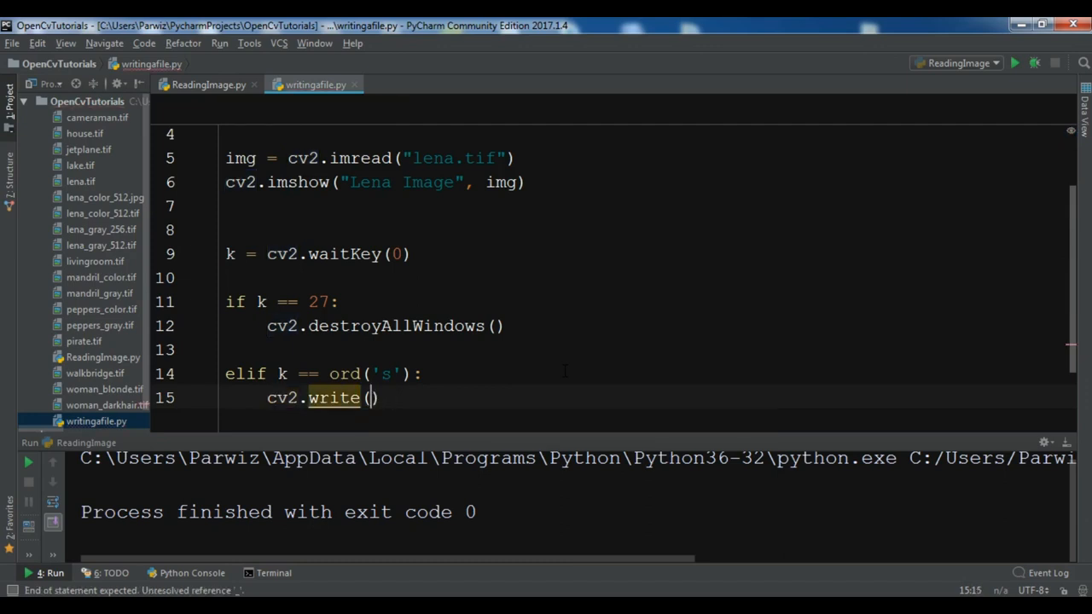
type("''")
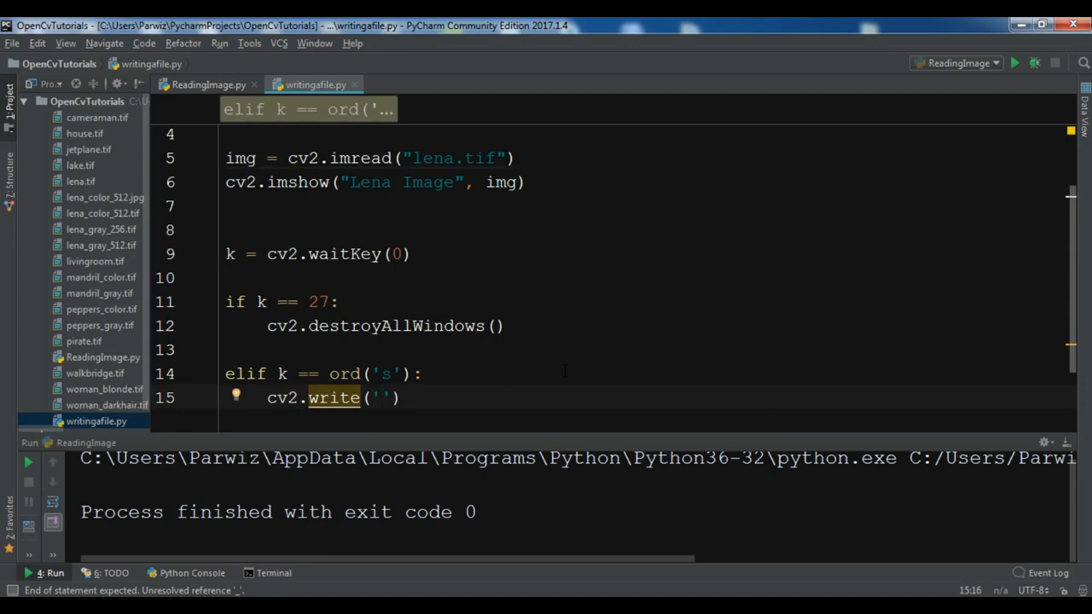
type("JPG")
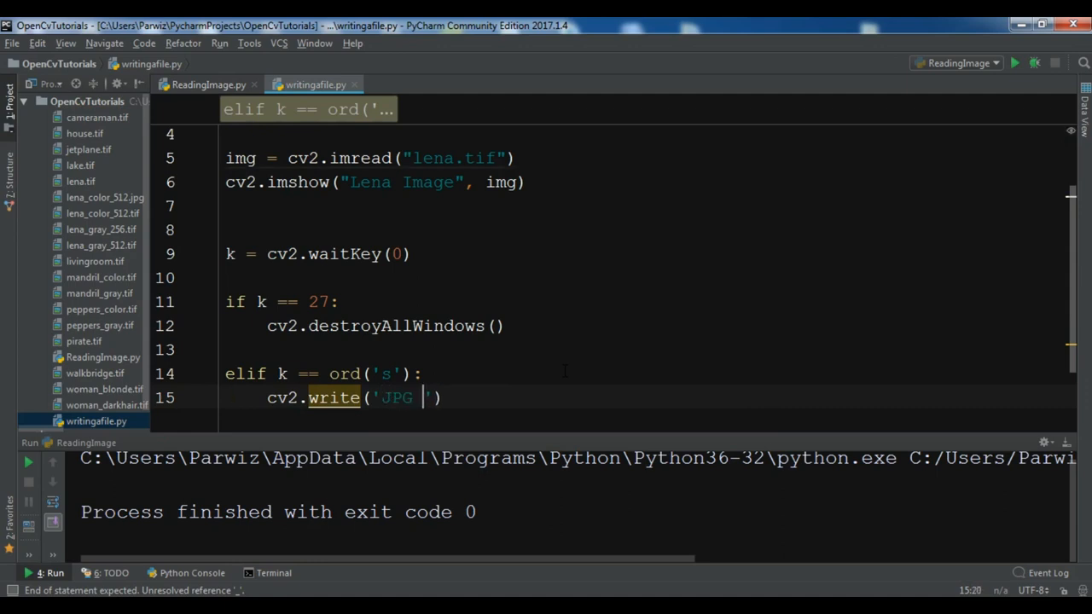
type("New Image")
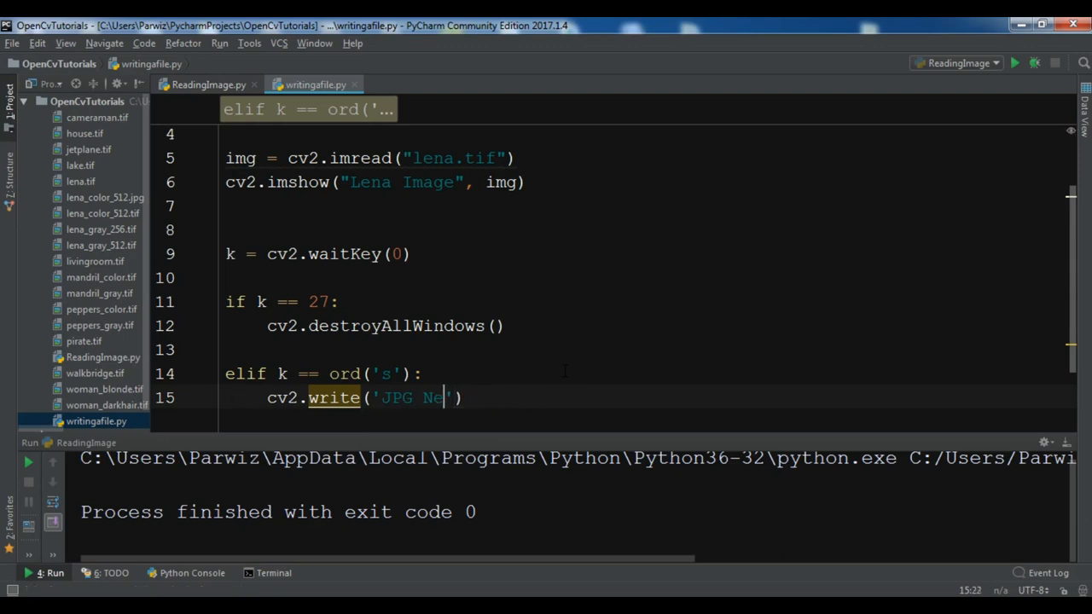
type("New")
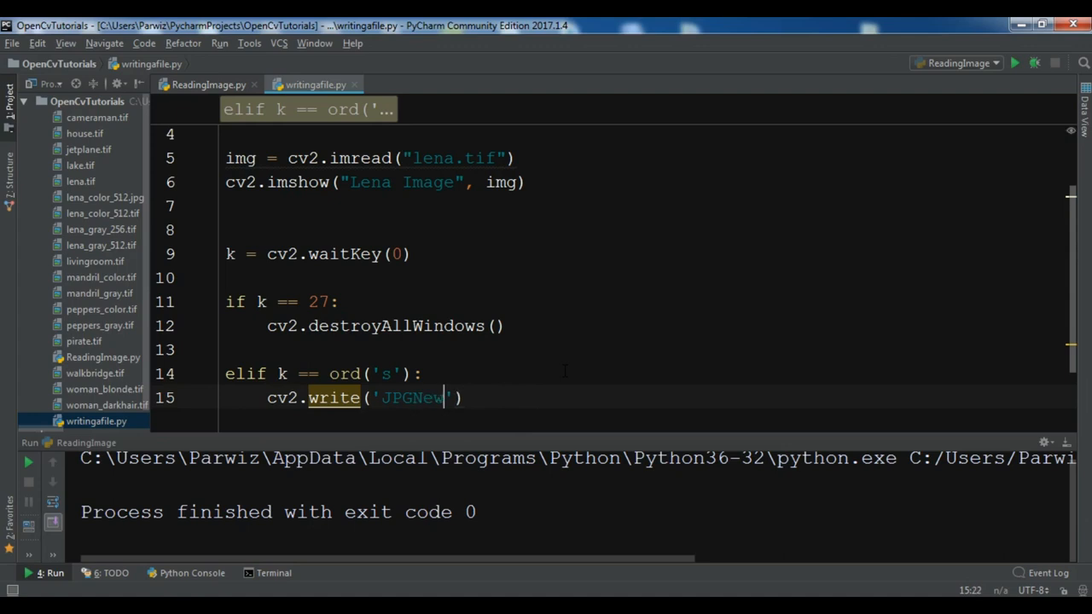
type("Image.j")
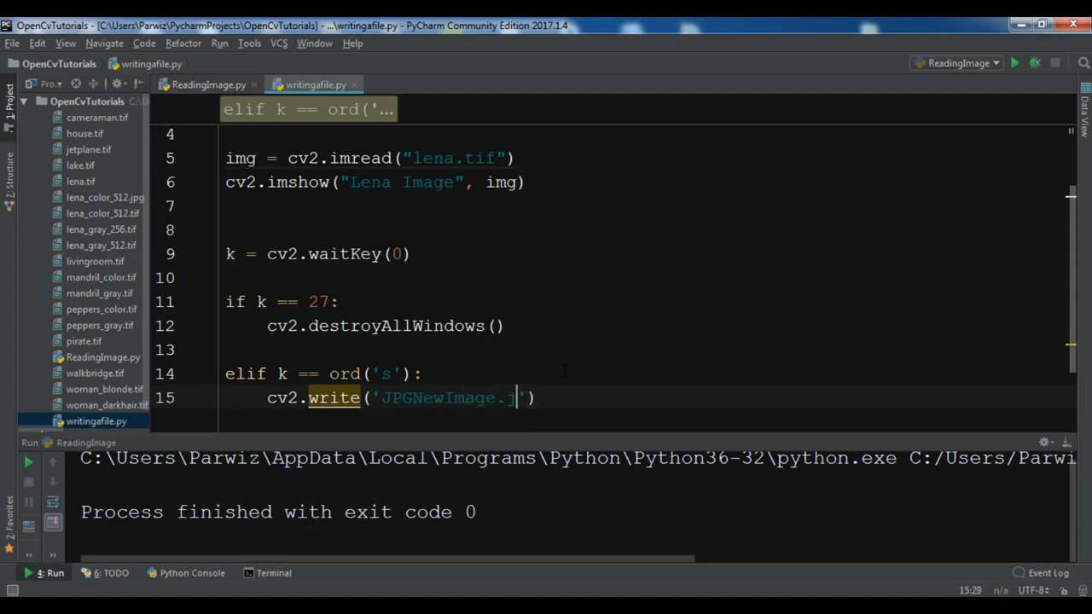
type("pg")
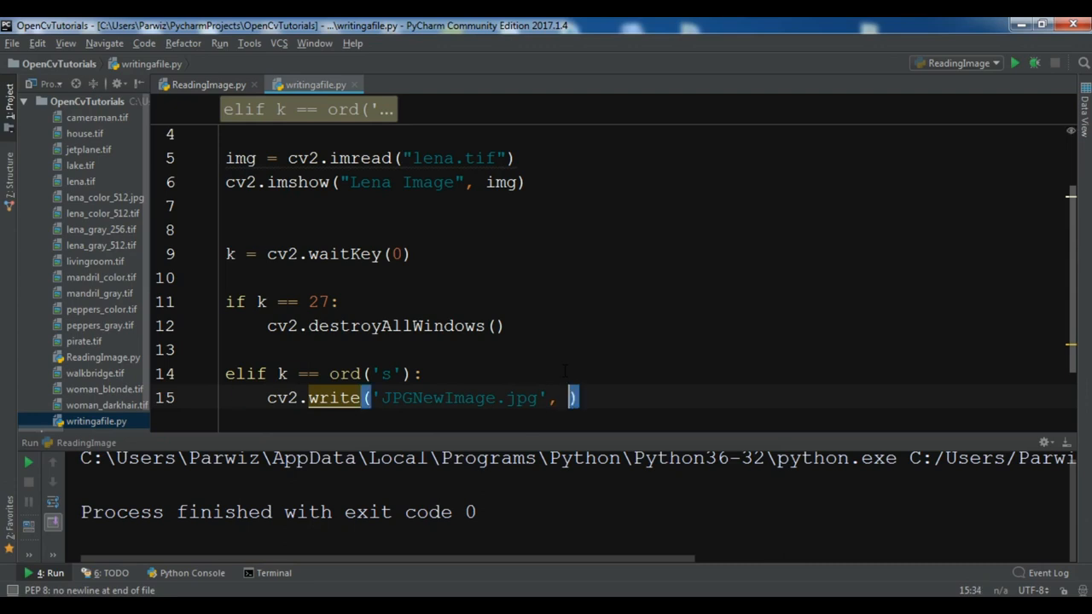
type("img")
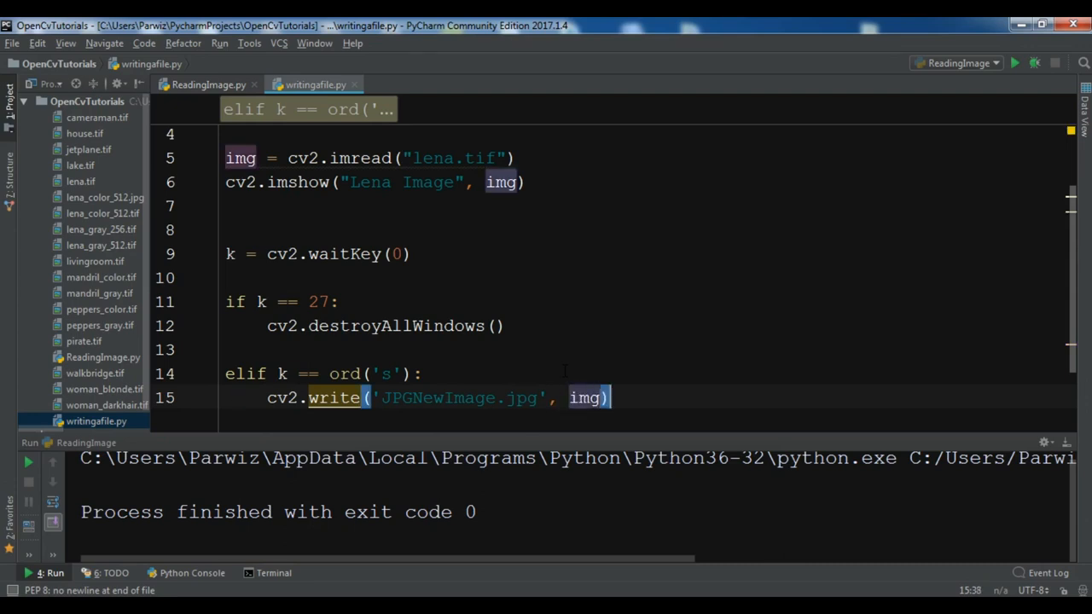
- Follow the save with cv2.destroyAllWindows() in the 's' branch
type("cv2.de")
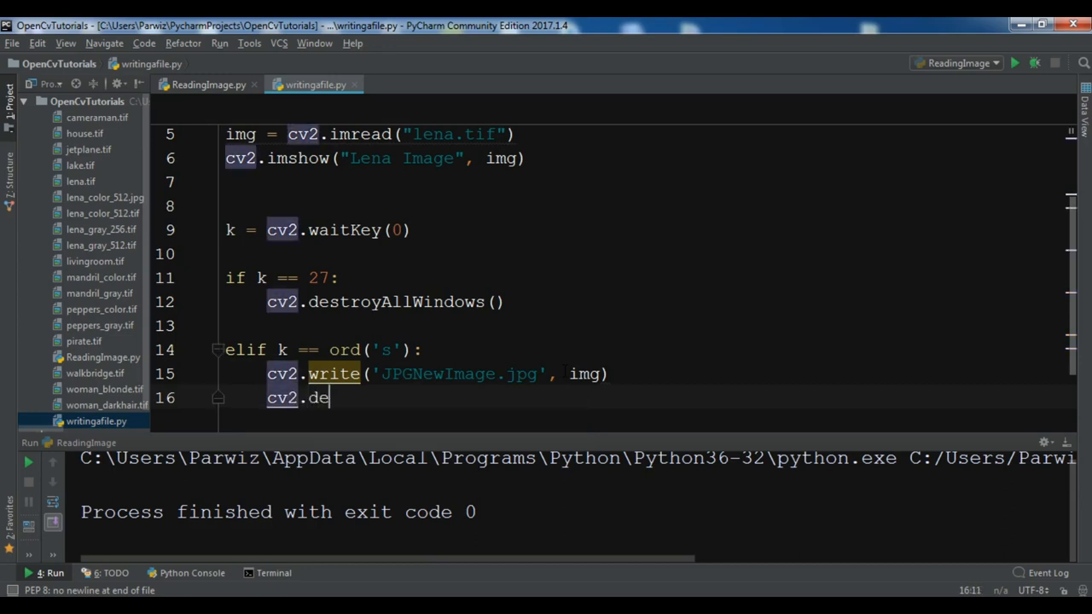
type("stroy")
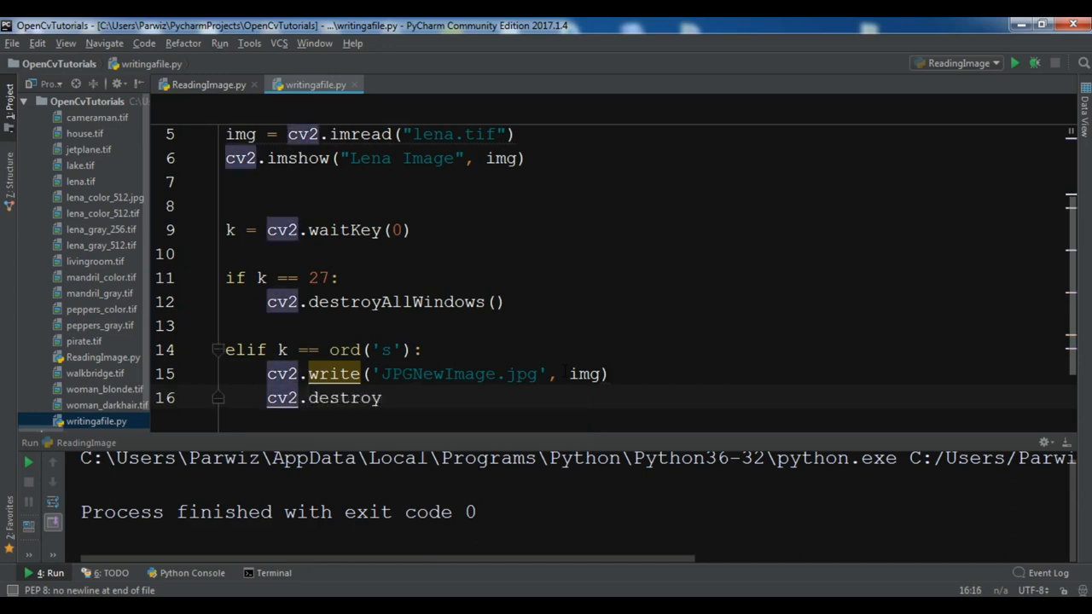
type("AllWindows")
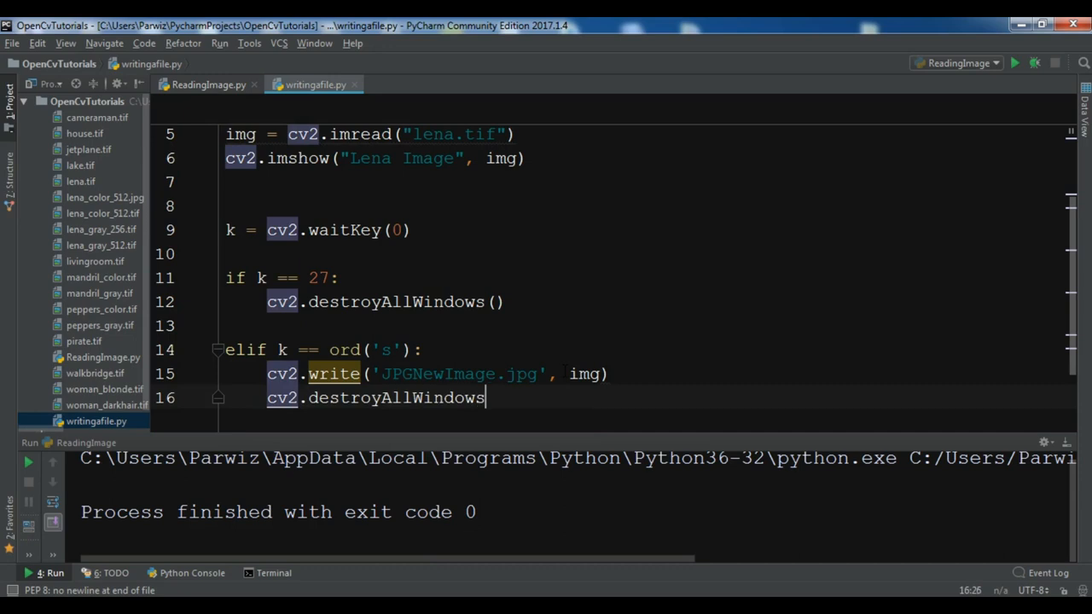
type("()")
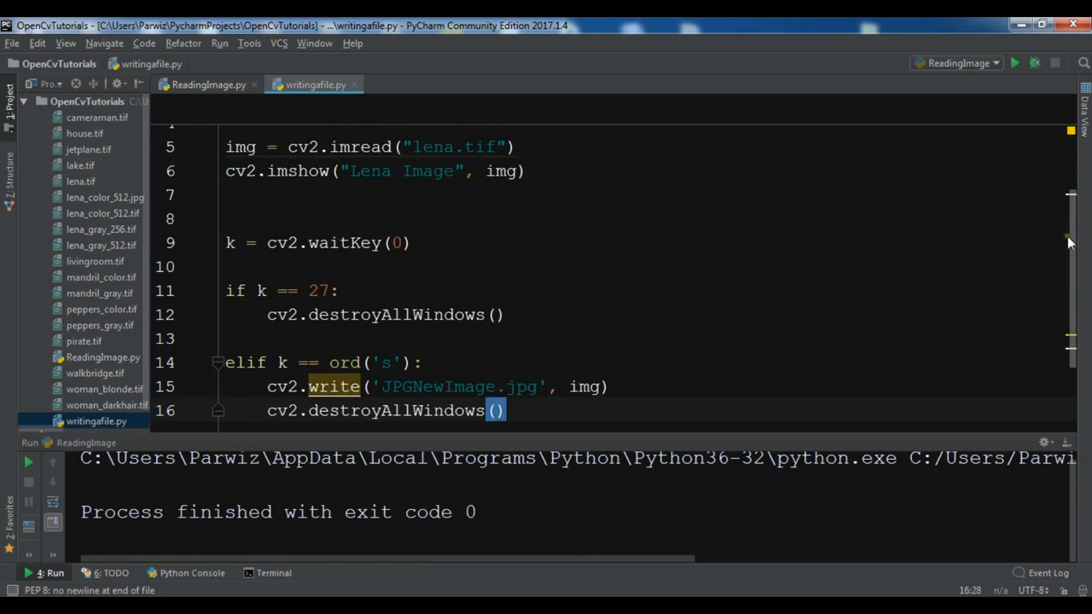
scroll("down", 3)
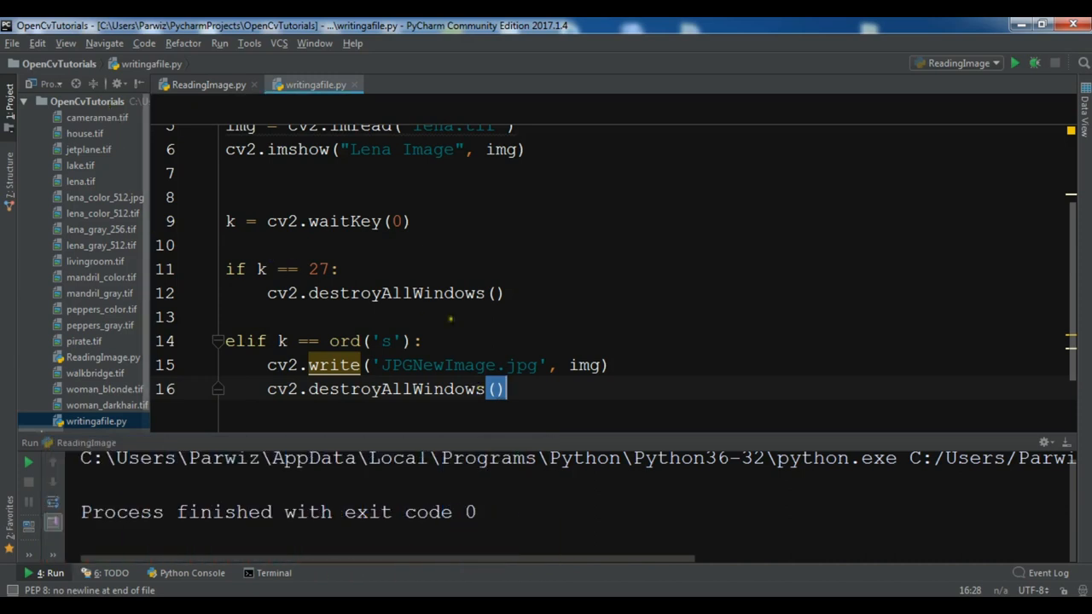
double_click(523, 365)
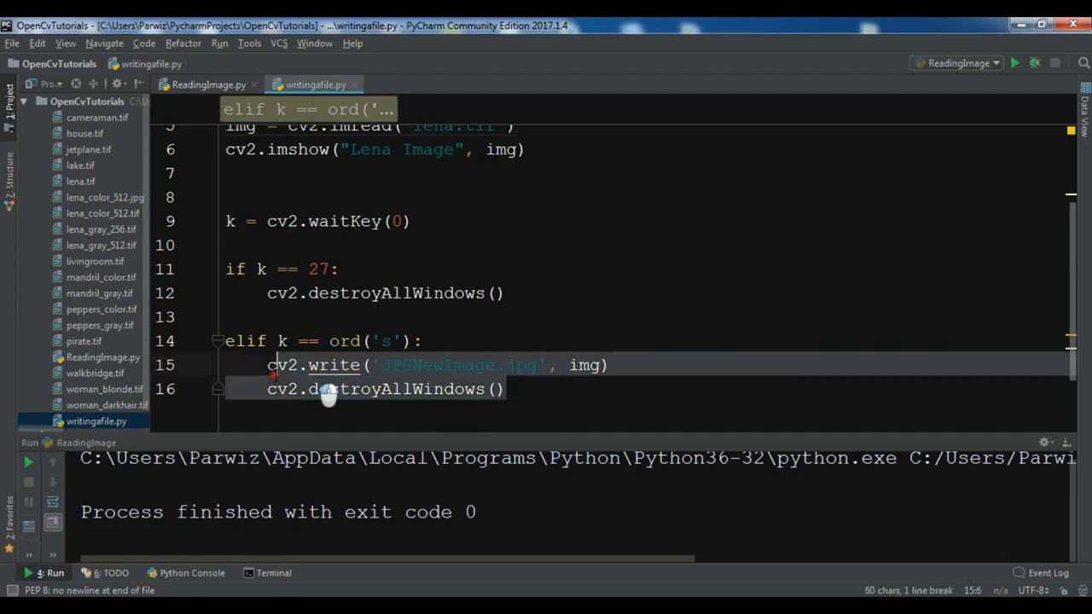
right_click(334, 365)
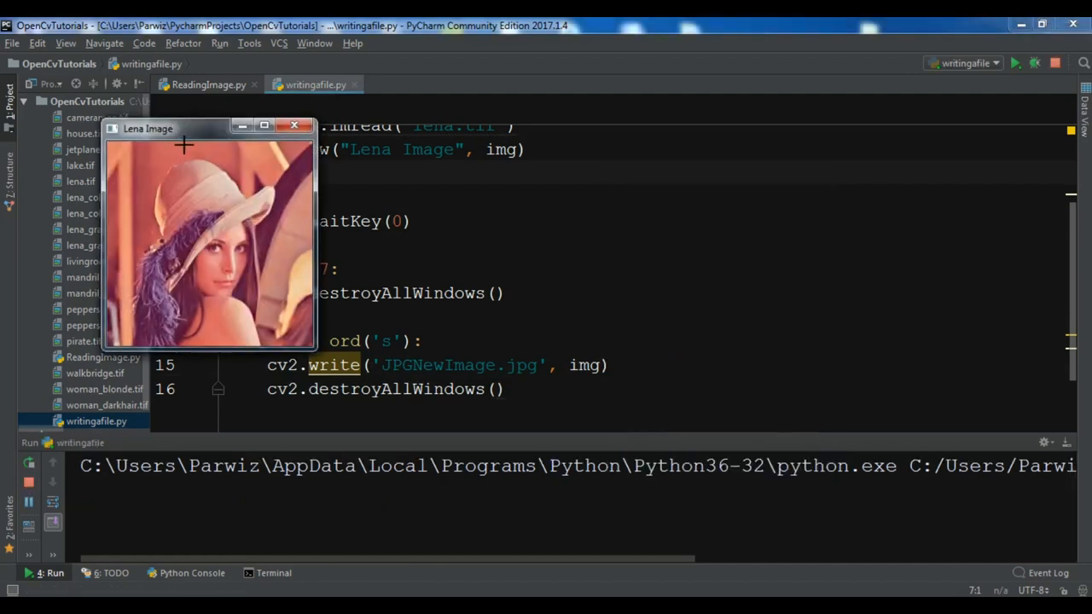
- Move the Lena Image window aside while writingfile runs
left_click_drag(147, 128, 457, 170)
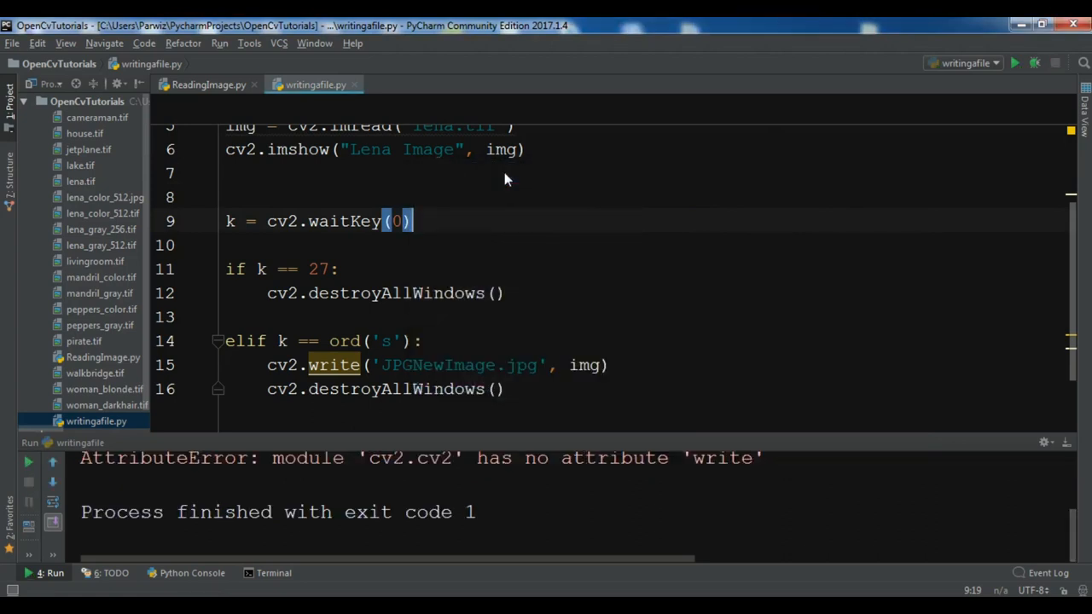
mouse_move(179, 150)
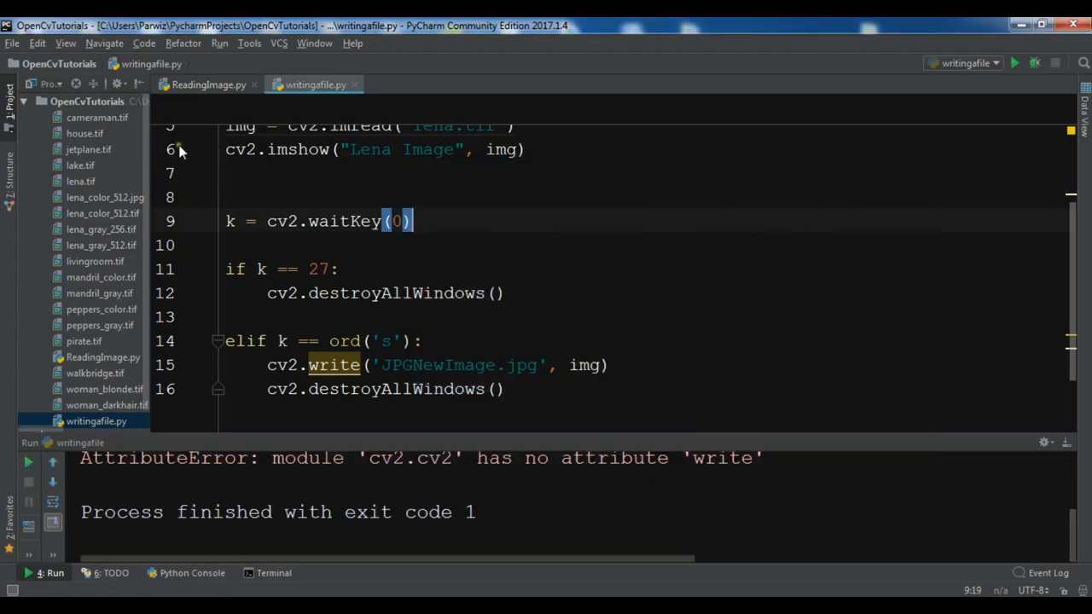
mouse_move(145, 151)
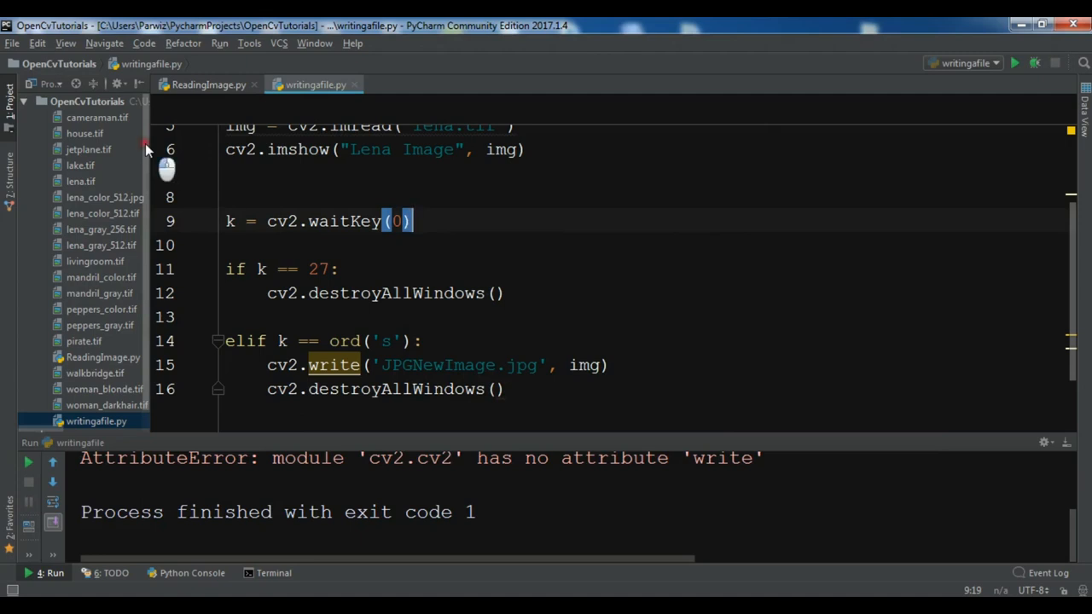
- Correct cv2.write to cv2.imwrite and rerun writingfile to exit code 0
scroll("down", 3)
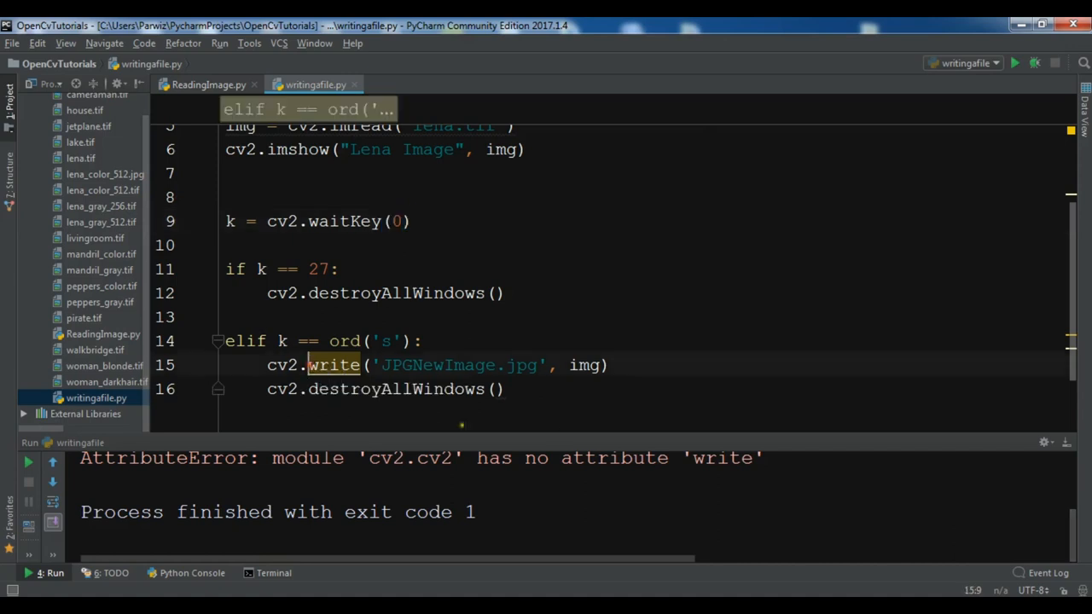
type("im")
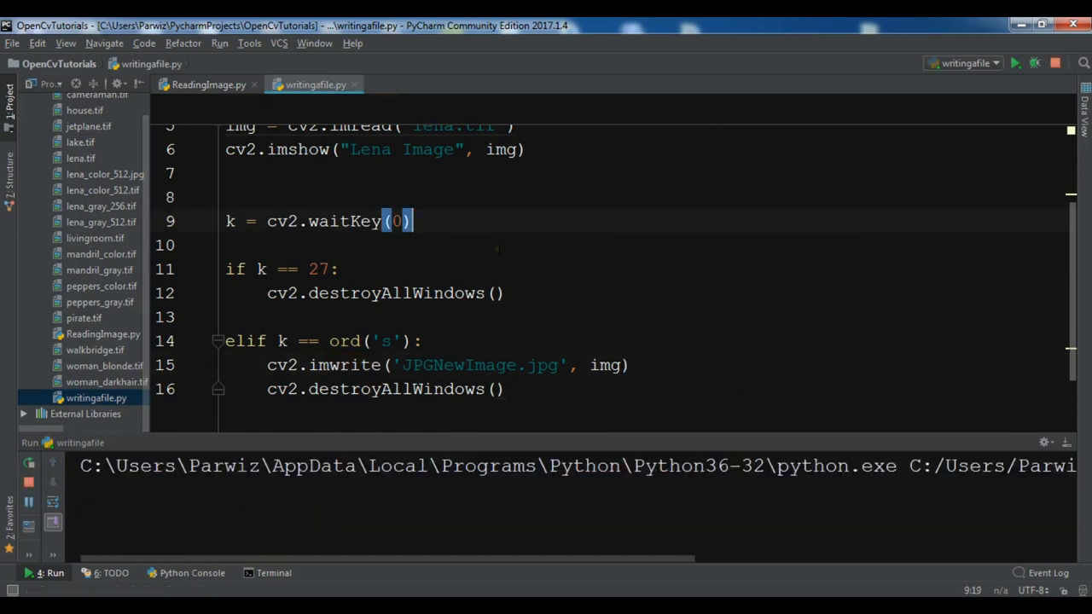
left_click(1016, 62)
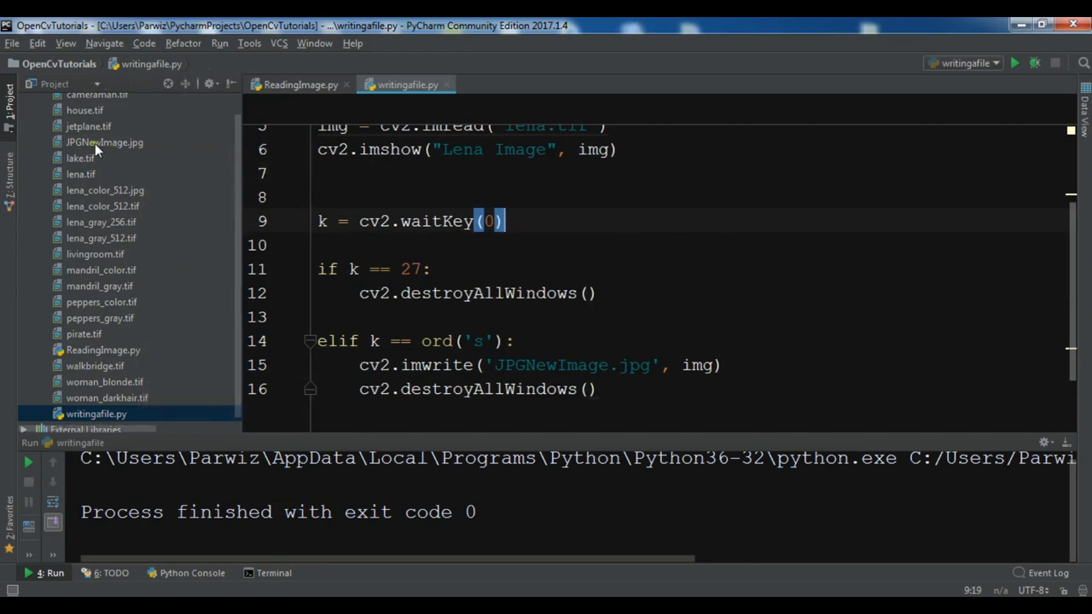
- Preview JPGNewImage.jpg from the Project tree, then reveal it with Show in Explorer
double_click(104, 144)
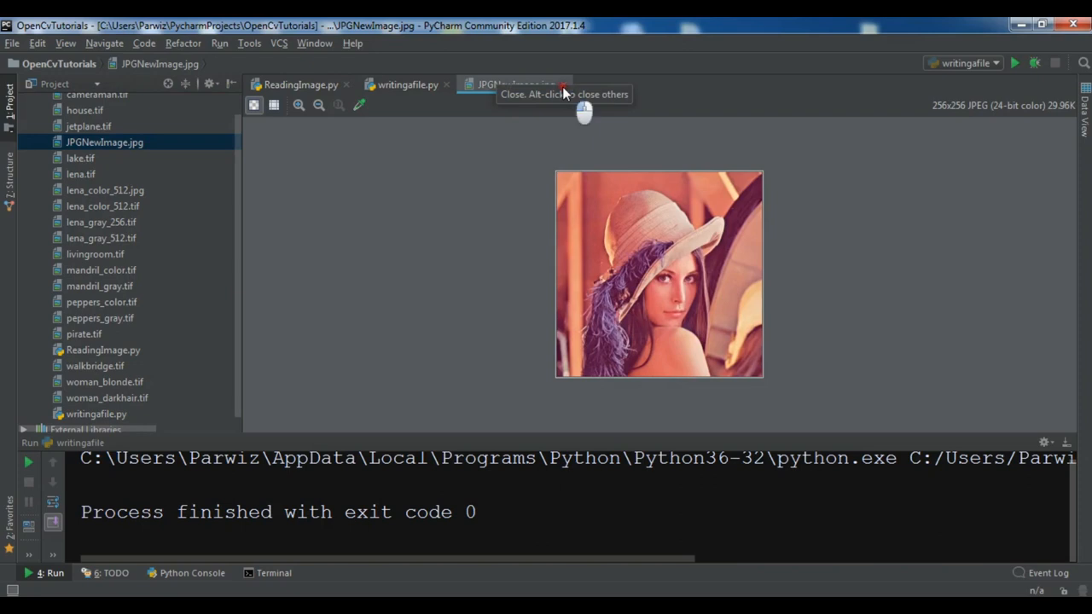
right_click(104, 142)
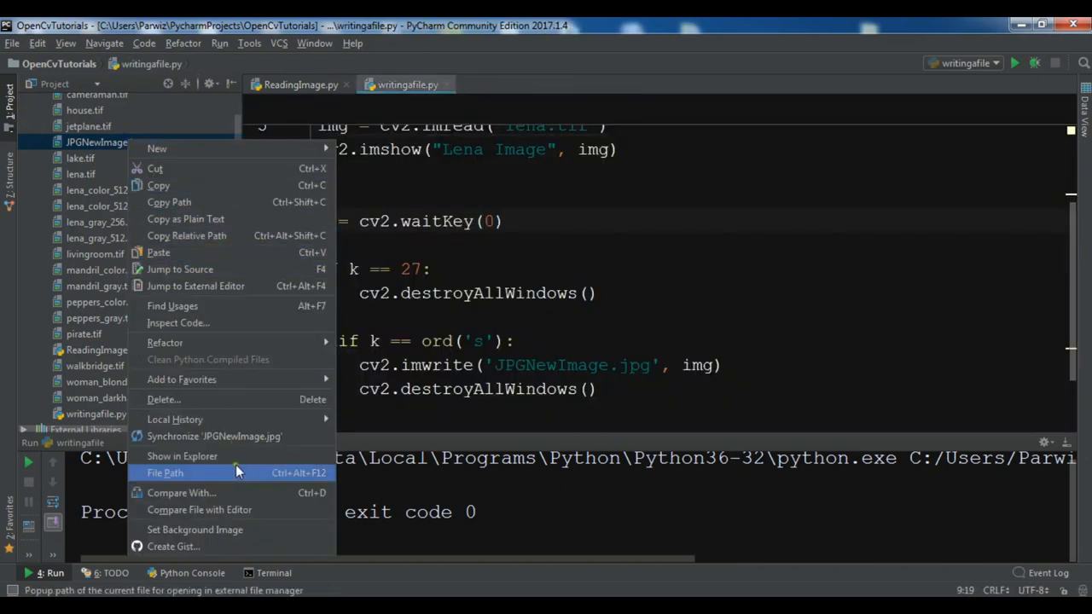
left_click(163, 473)
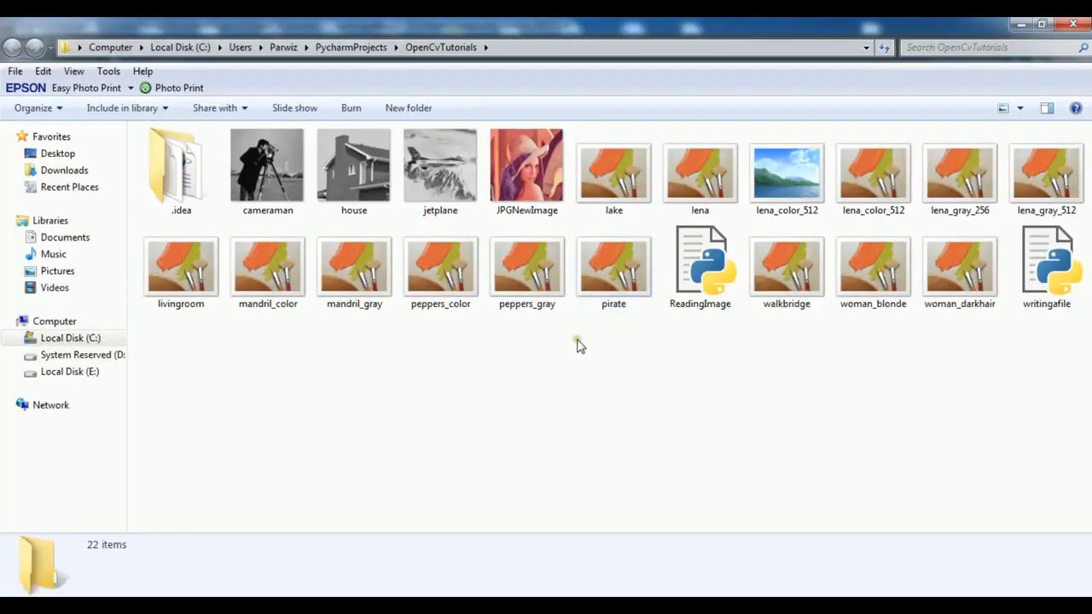
- Check JPGNewImage's properties in Explorer, confirming a 29.2 KB JPEG, then close them
left_click(700, 168)
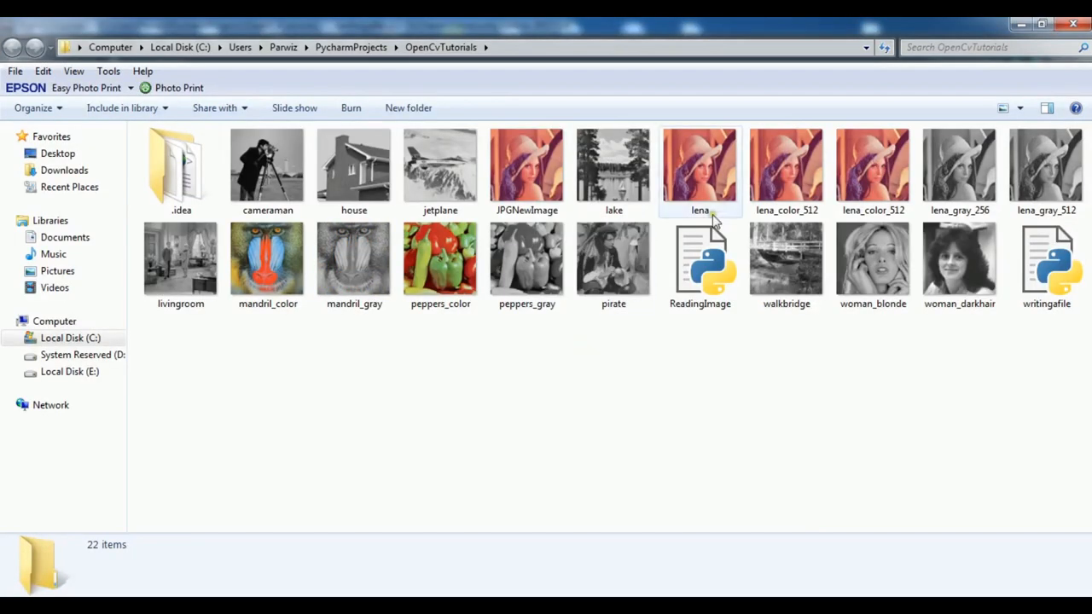
left_click(525, 167)
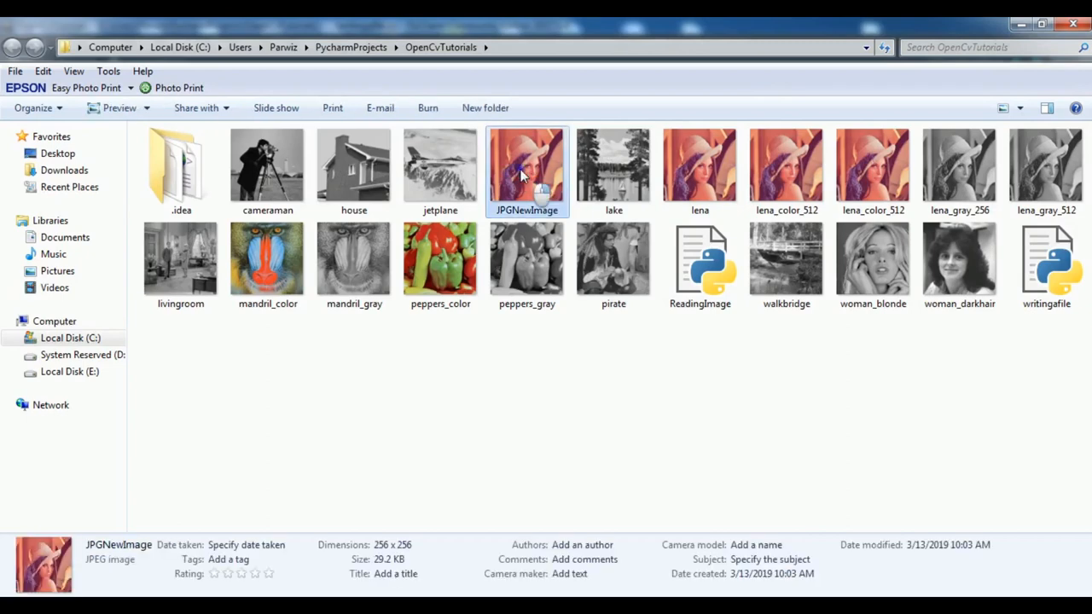
double_click(526, 164)
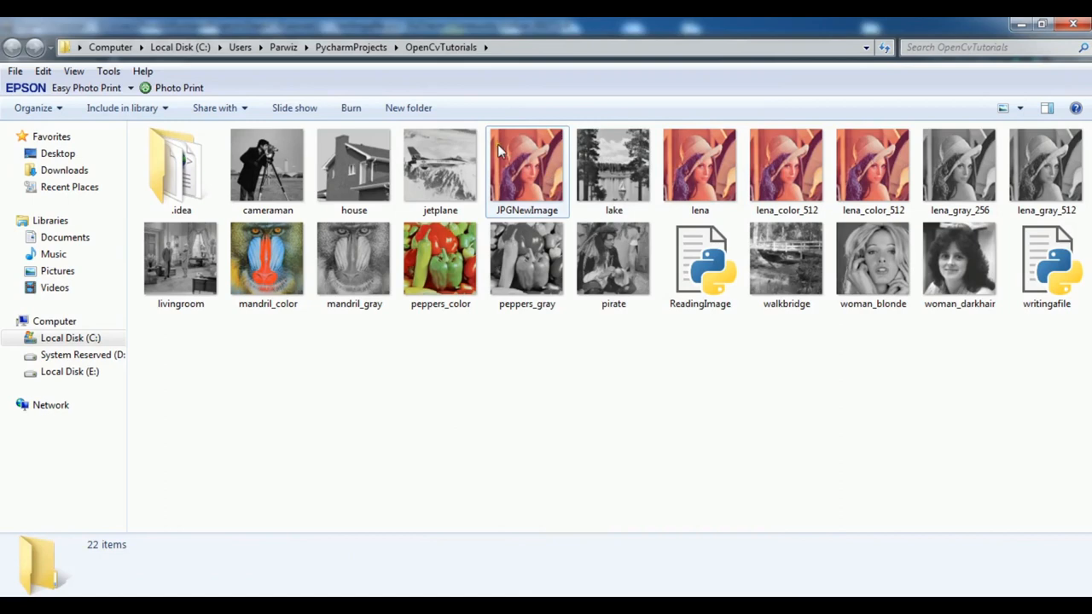
right_click(526, 167)
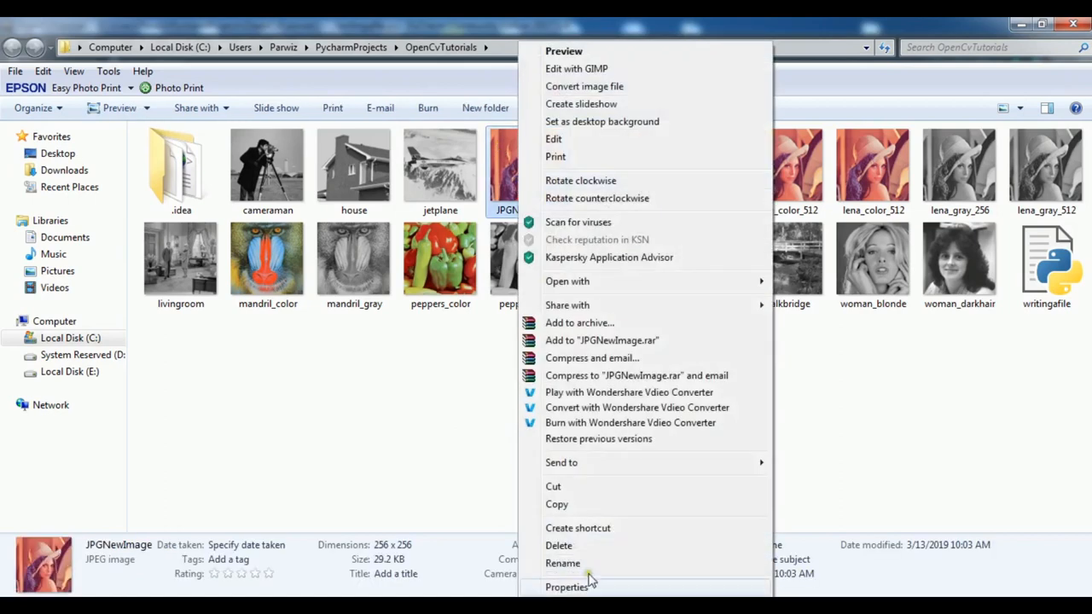
left_click(567, 587)
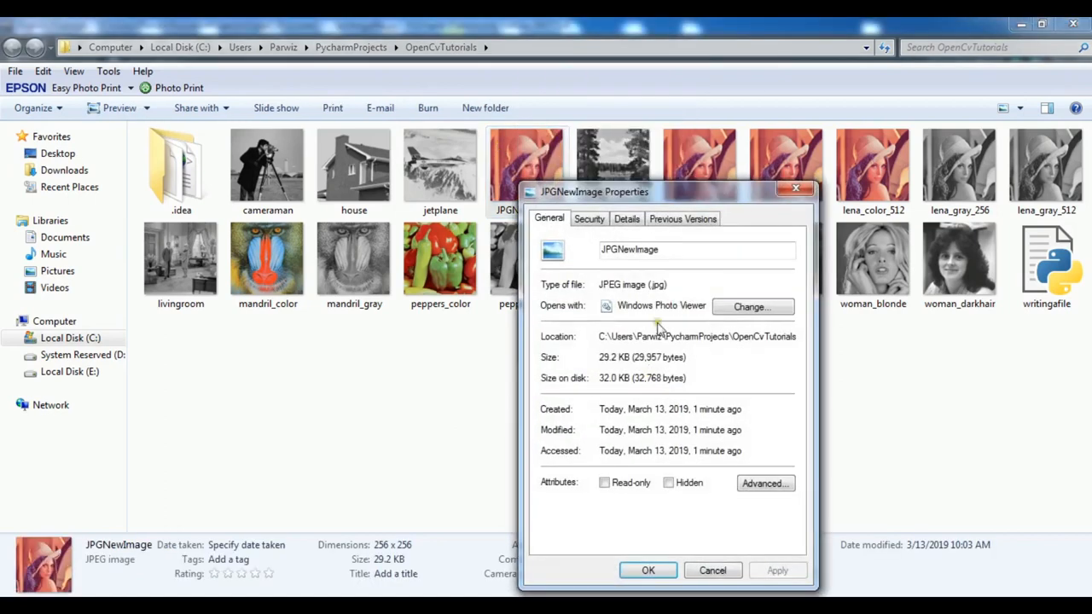
mouse_move(588, 372)
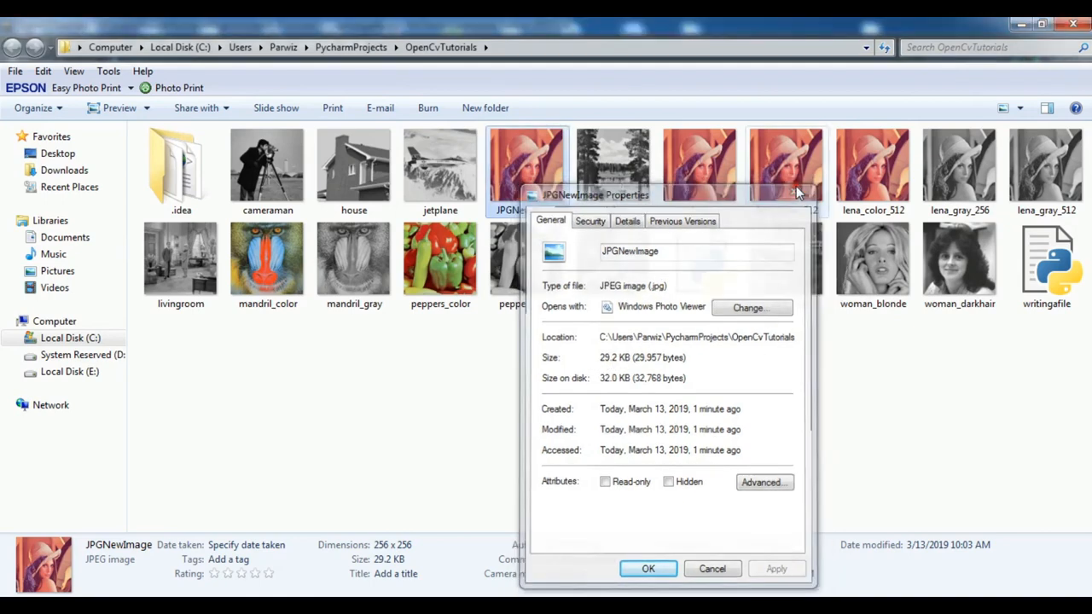
left_click(649, 570)
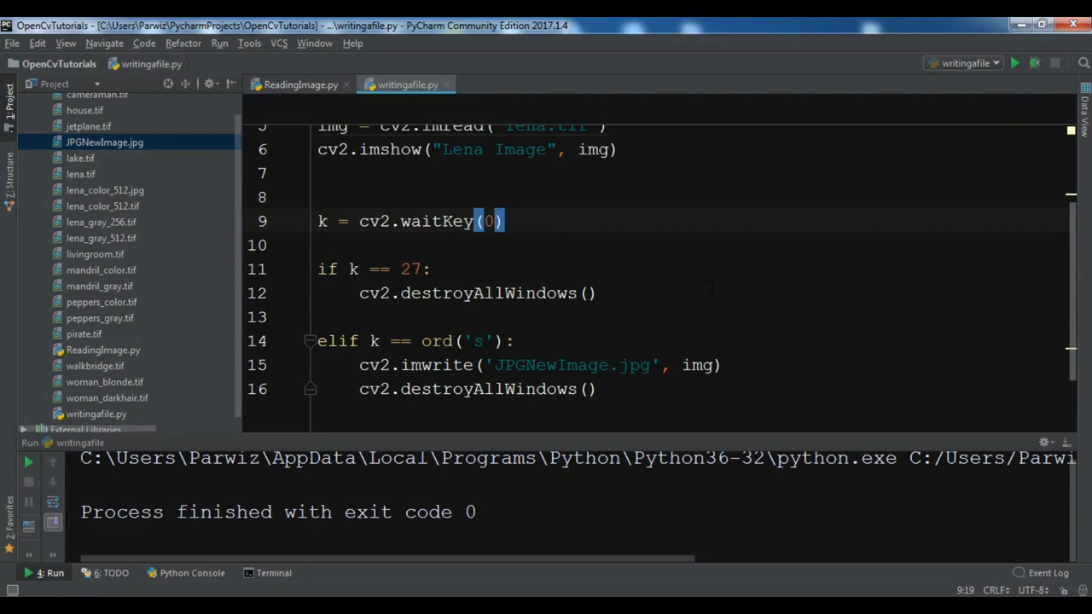
mouse_move(792, 328)
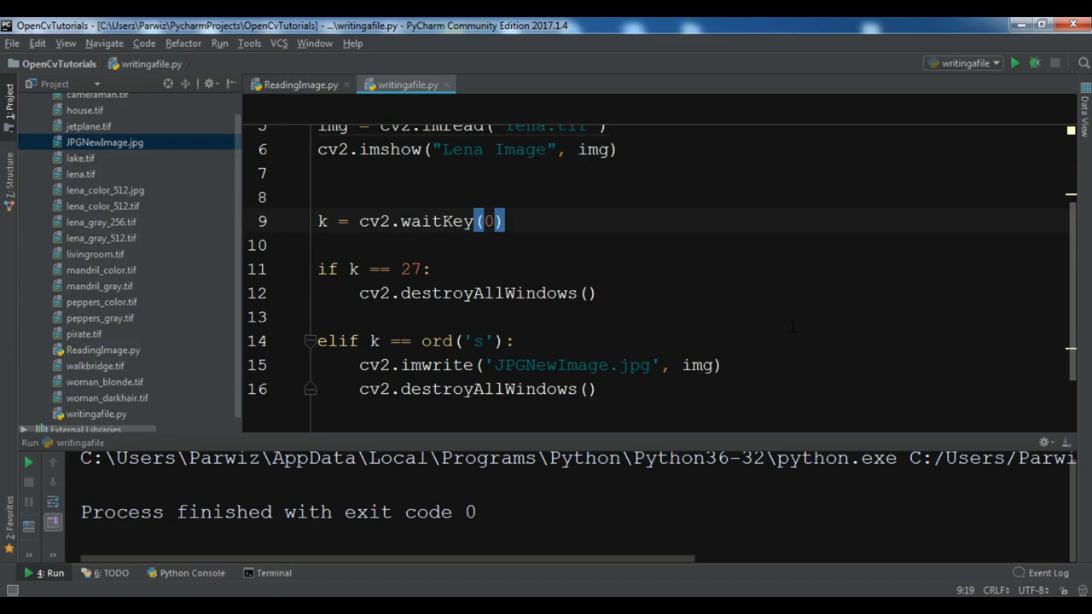